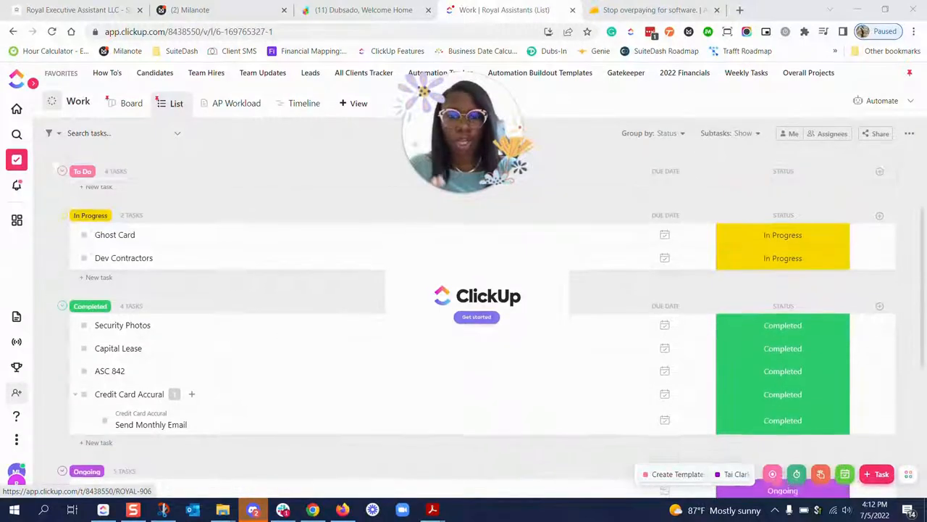
# Step: Open the AP Workload doc's Invoice Approval Process page with its three numbered steps
pyautogui.scroll(-3)
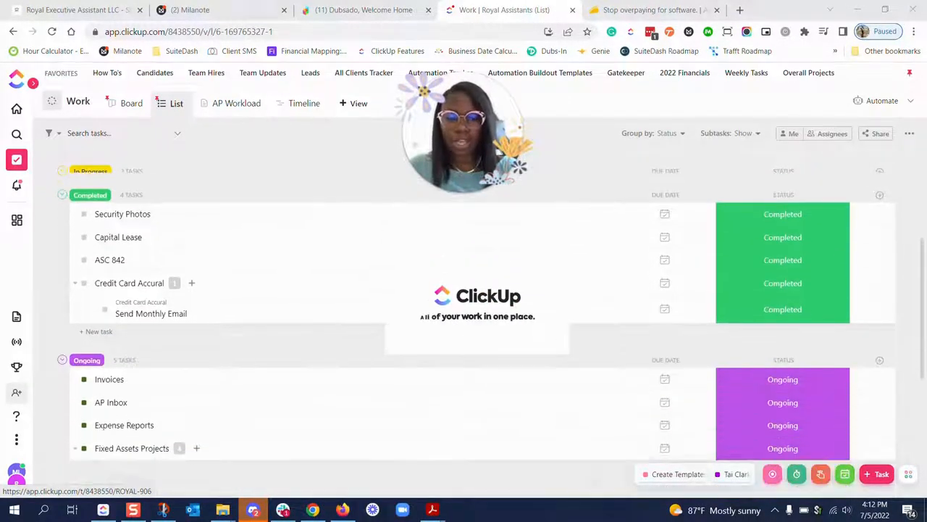
pyautogui.scroll(-3)
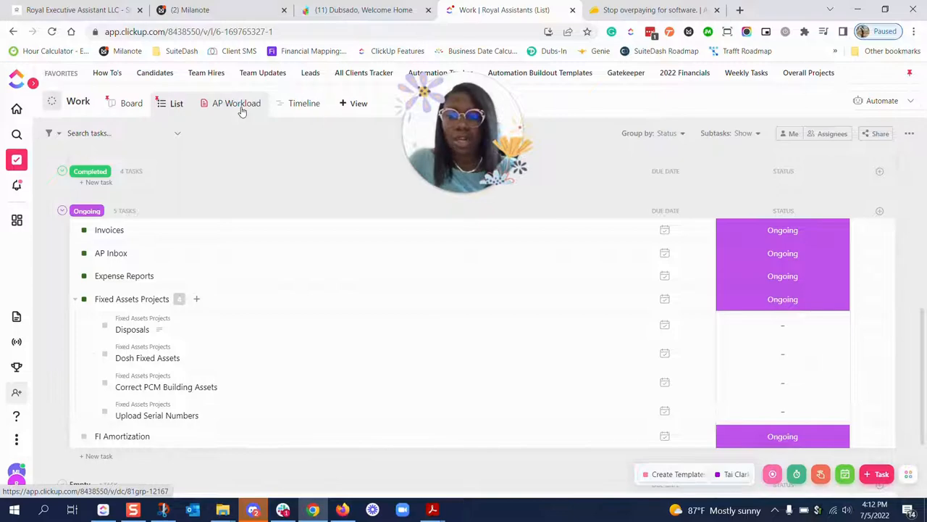
pyautogui.click(236, 102)
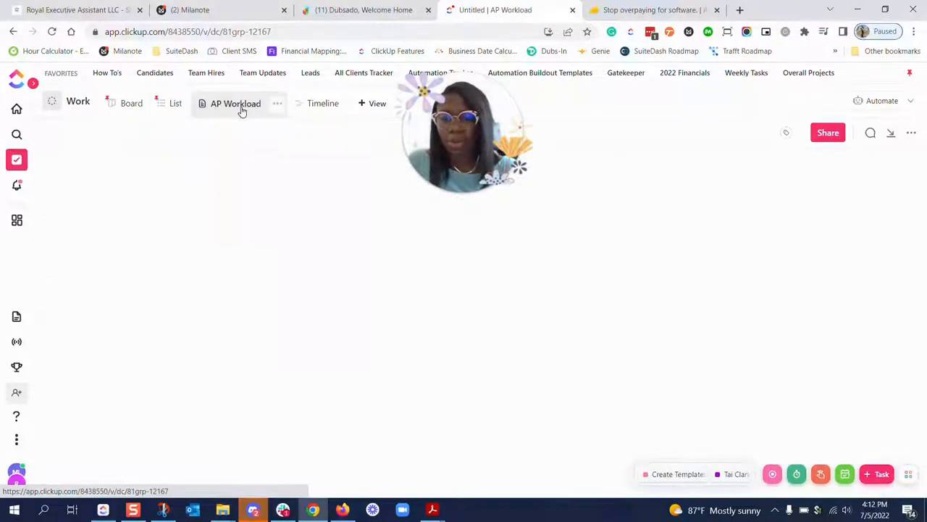
pyautogui.click(235, 102)
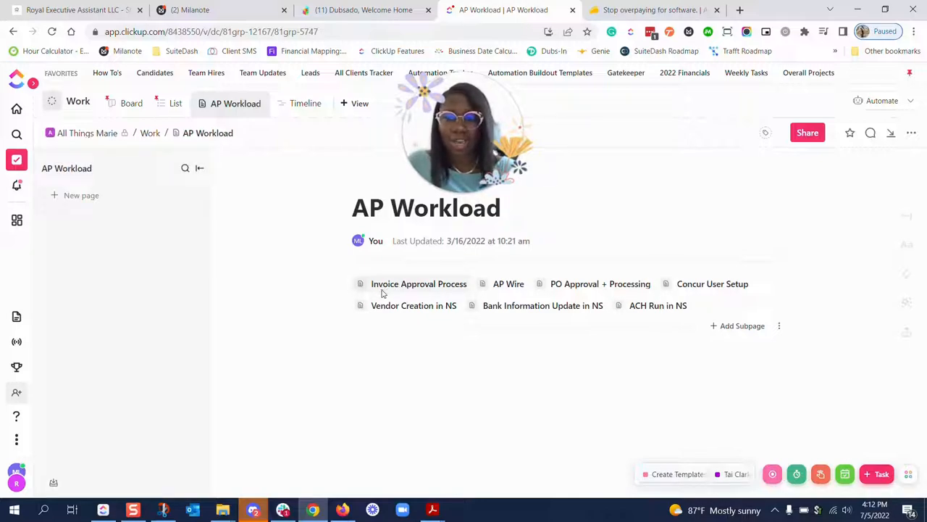
pyautogui.click(419, 283)
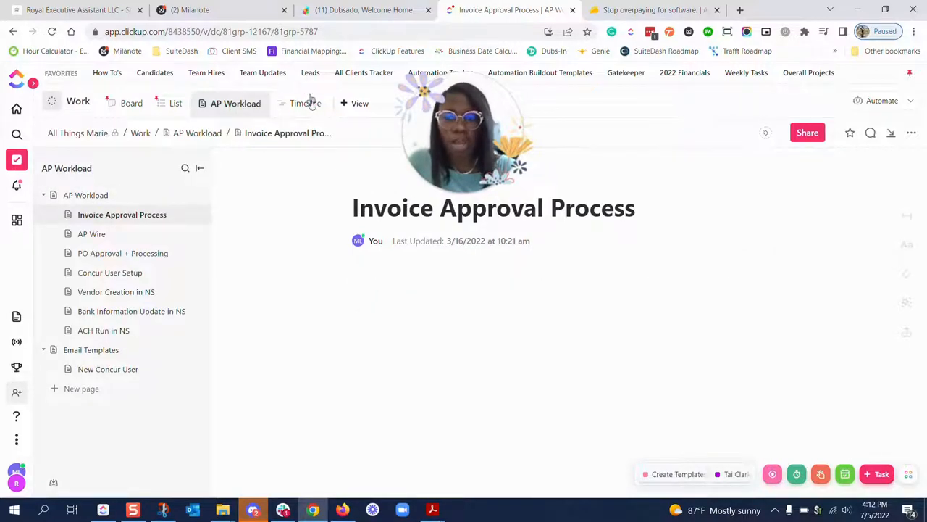
pyautogui.click(304, 103)
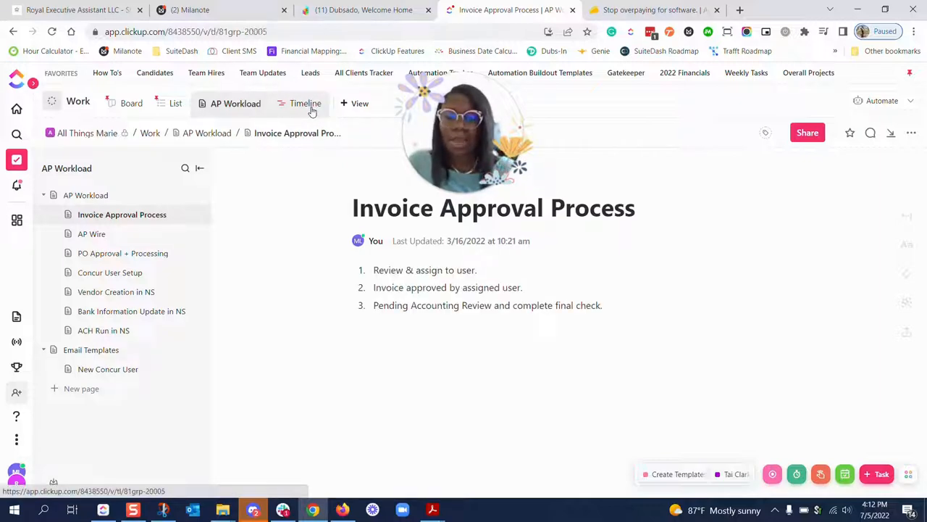
# Step: Show Work tasks in the July 2022 Timeline view beside 14 unscheduled tasks
pyautogui.click(300, 103)
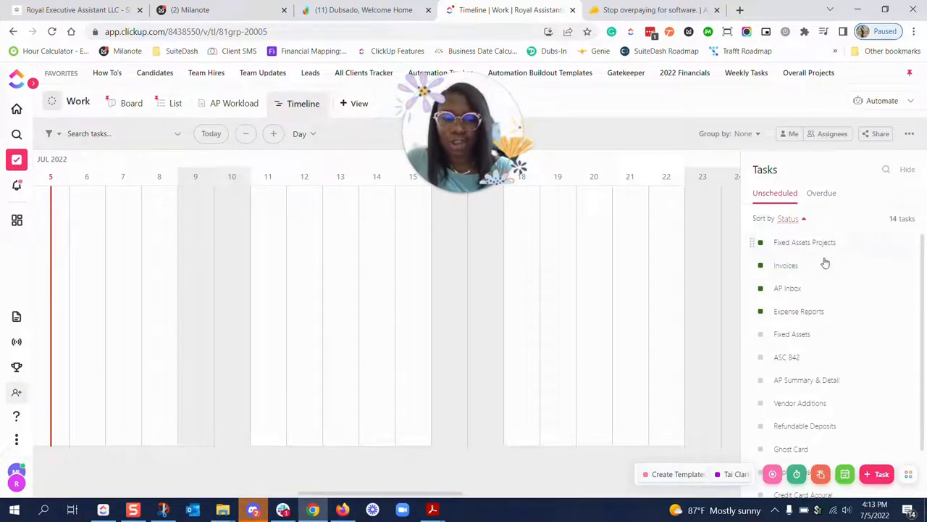
pyautogui.moveTo(805, 242); pyautogui.dragTo(608, 231)
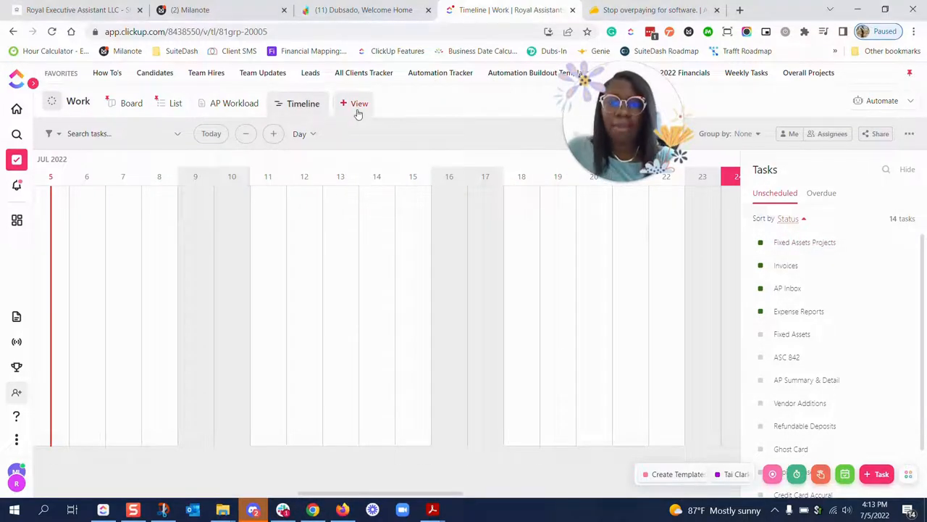
pyautogui.click(355, 103)
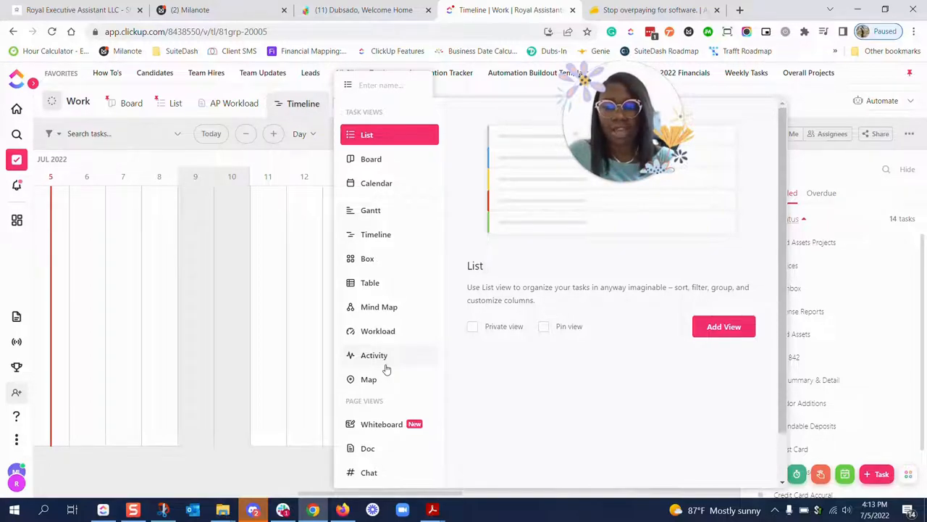
pyautogui.moveTo(147, 138)
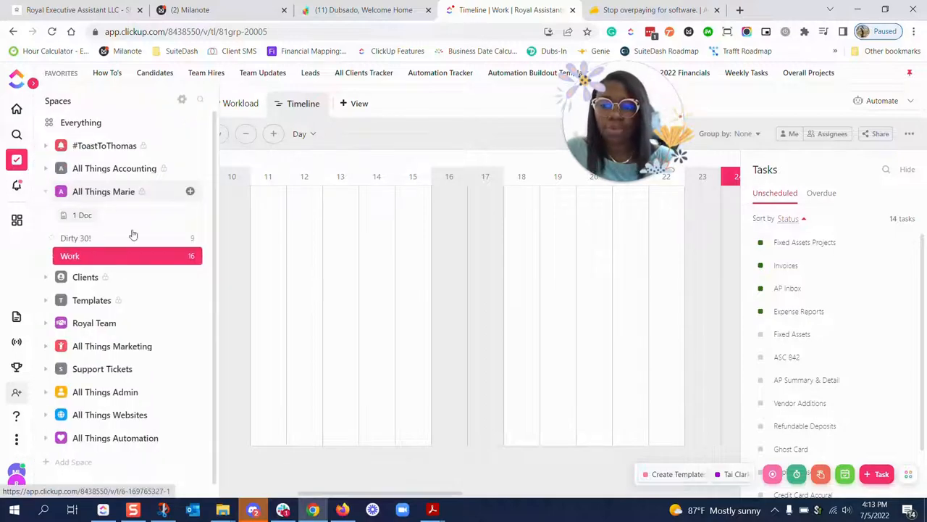
pyautogui.moveTo(141, 377)
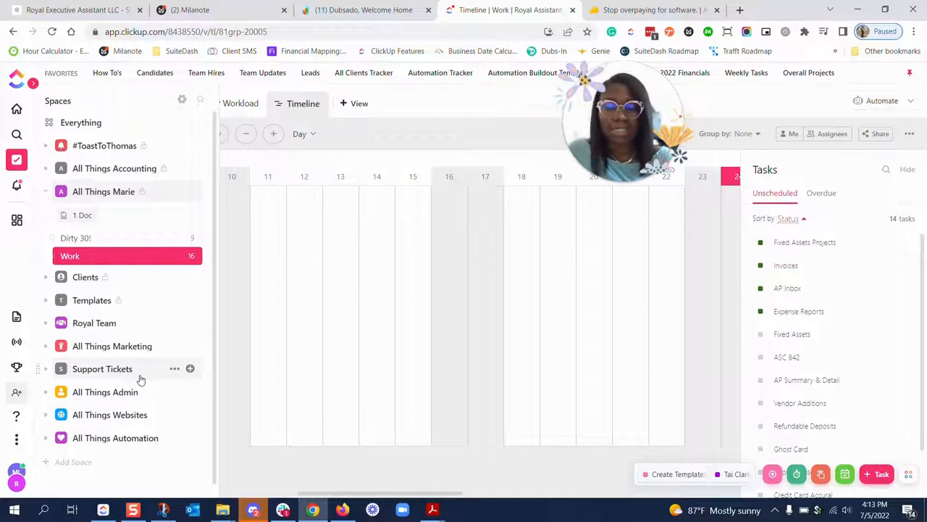
pyautogui.moveTo(140, 283)
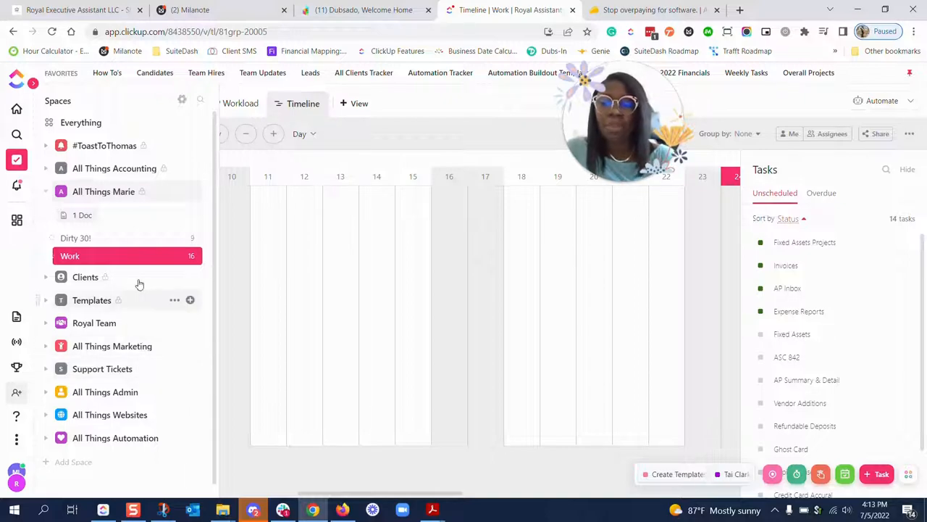
pyautogui.moveTo(179, 316)
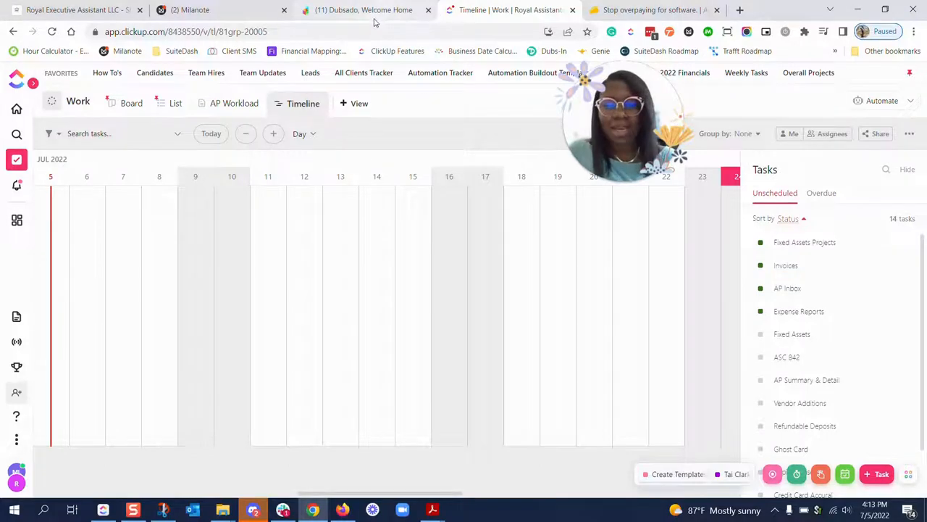
# Step: Switch to Dubsado and open Templates > Forms with contracts, questionnaires, proposals and lead captures
pyautogui.click(362, 9)
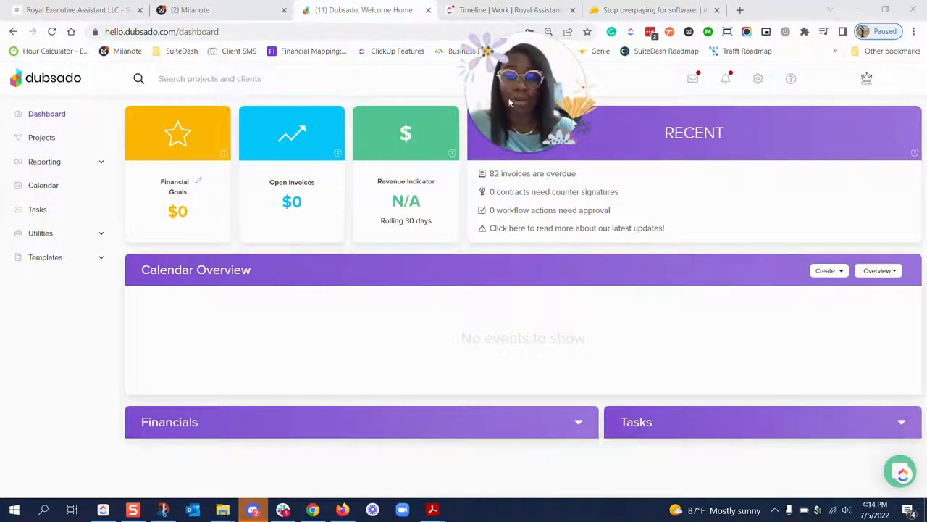
pyautogui.click(45, 257)
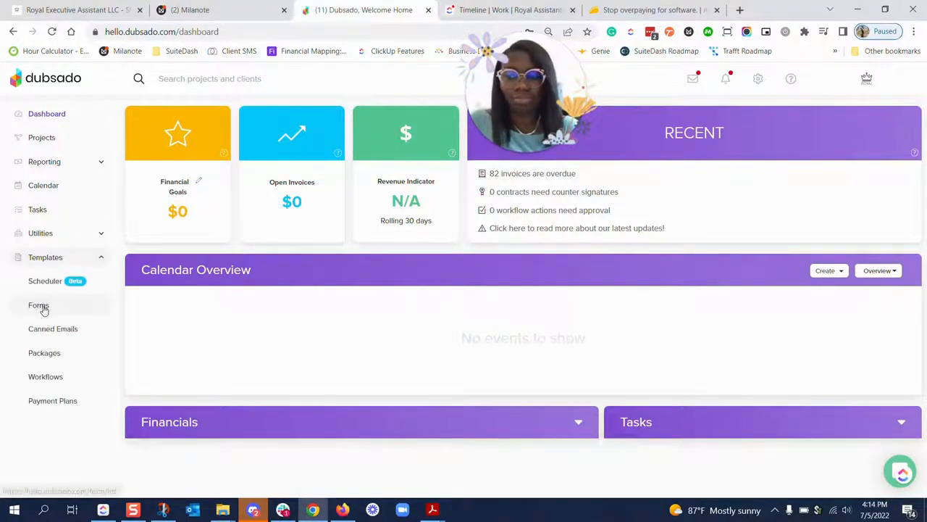
pyautogui.click(39, 305)
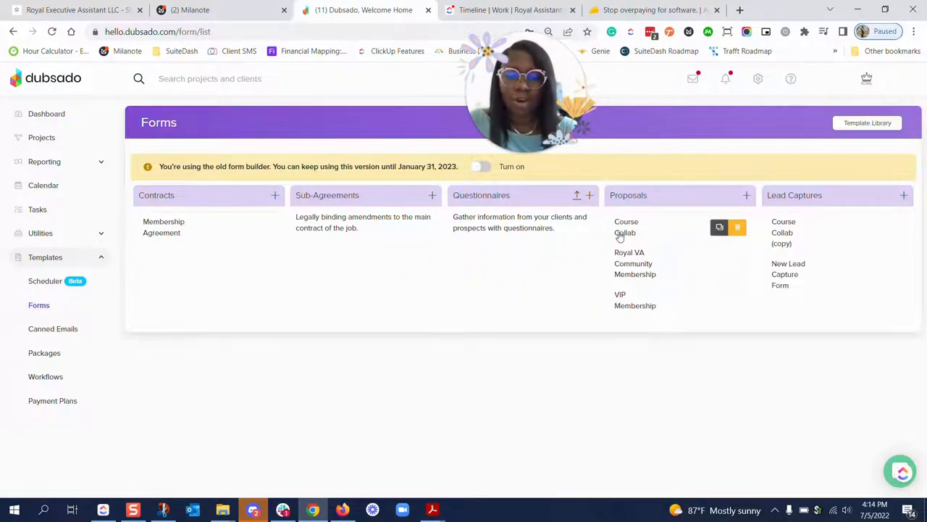
# Step: Open the Course Collab proposal editor and scroll through its intro video and questions
pyautogui.click(626, 227)
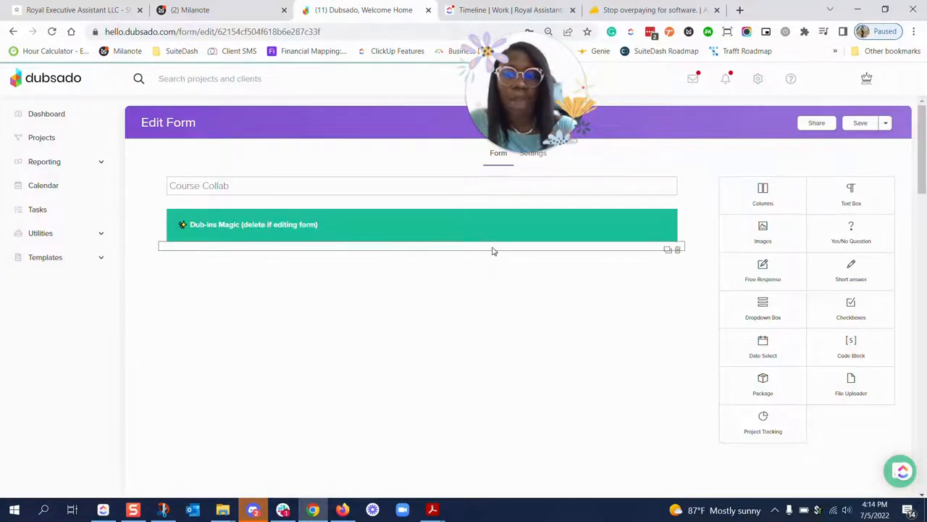
pyautogui.scroll(-3)
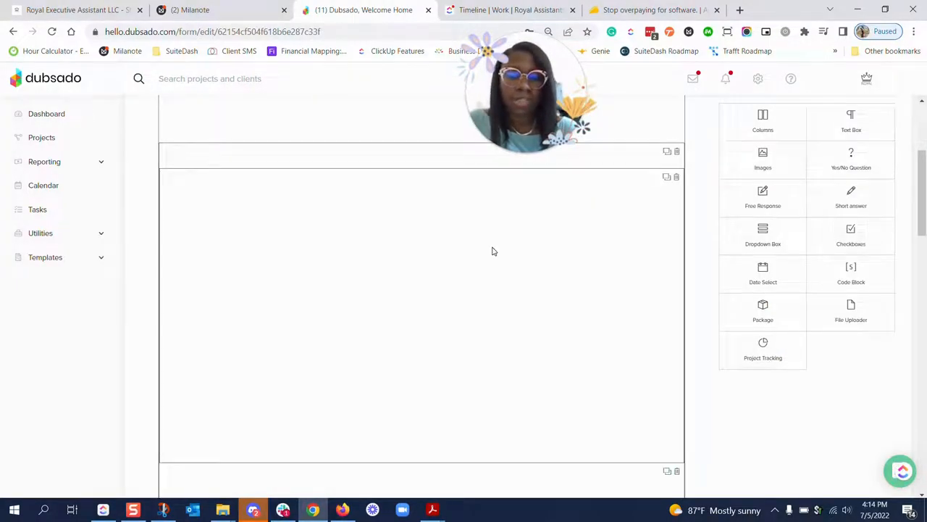
pyautogui.scroll(3)
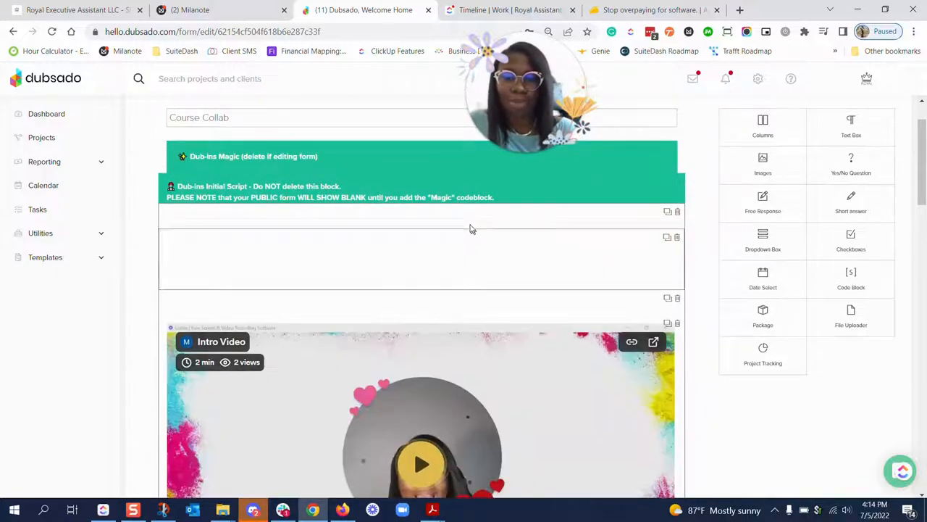
pyautogui.scroll(-3)
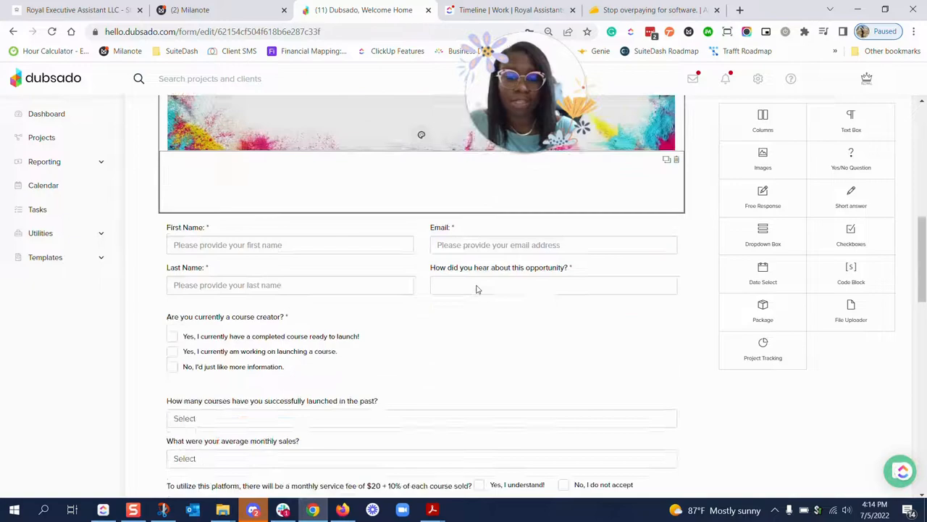
pyautogui.scroll(-3)
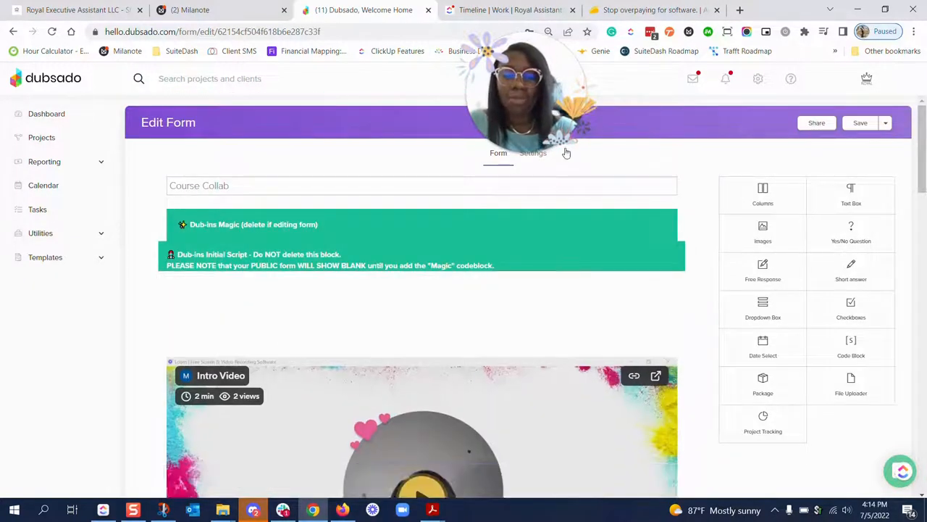
pyautogui.moveTo(85, 255)
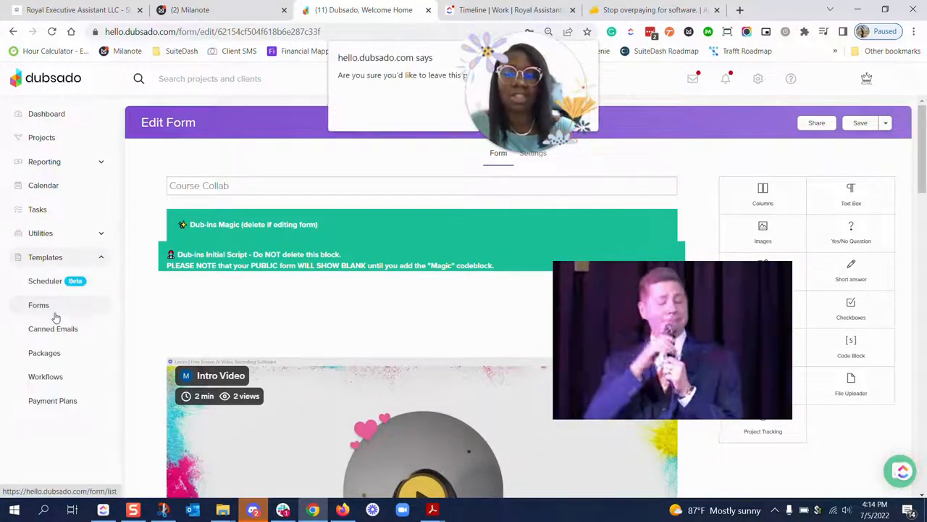
# Step: Leave the Course Collab editor and return to Dubsado's Forms template list
pyautogui.click(38, 304)
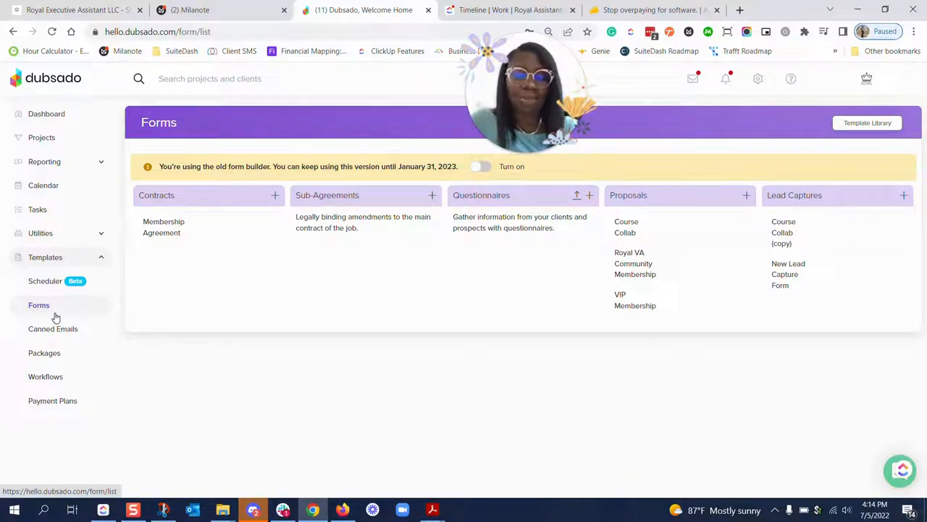
pyautogui.moveTo(370, 231)
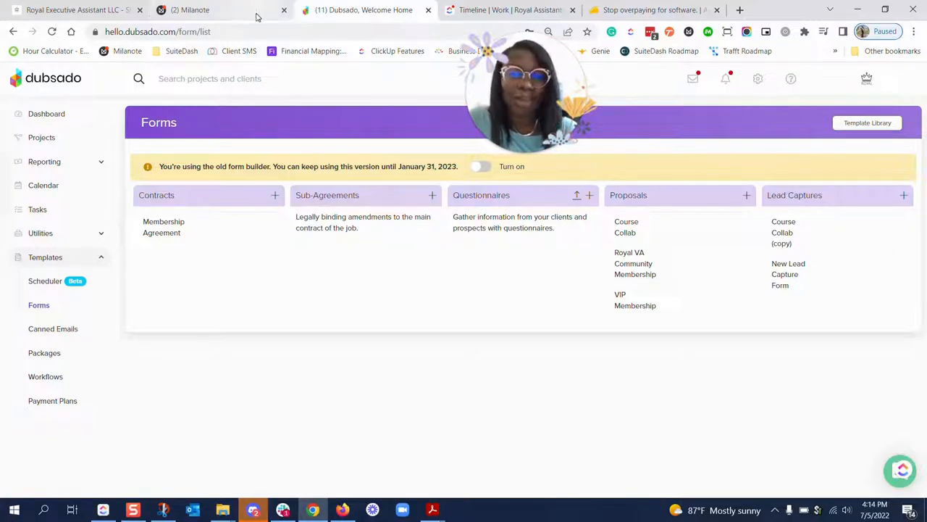
# Step: Open Milanote's Admin Template board and reveal more item types in the left toolbar
pyautogui.click(192, 10)
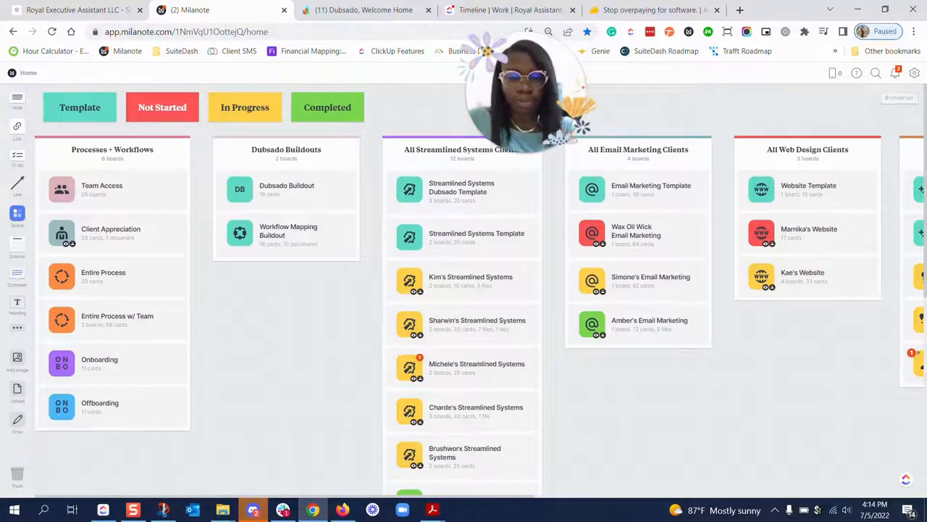
pyautogui.hscroll(3)
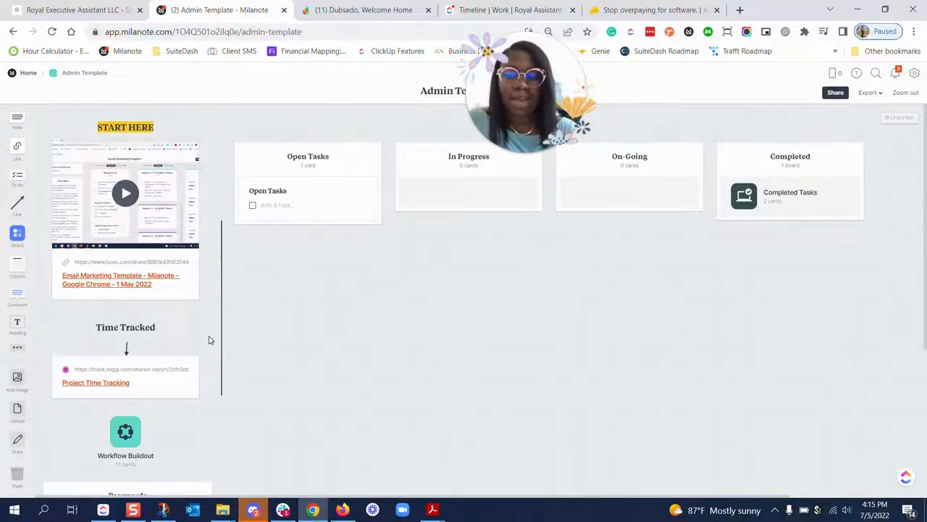
pyautogui.scroll(-3)
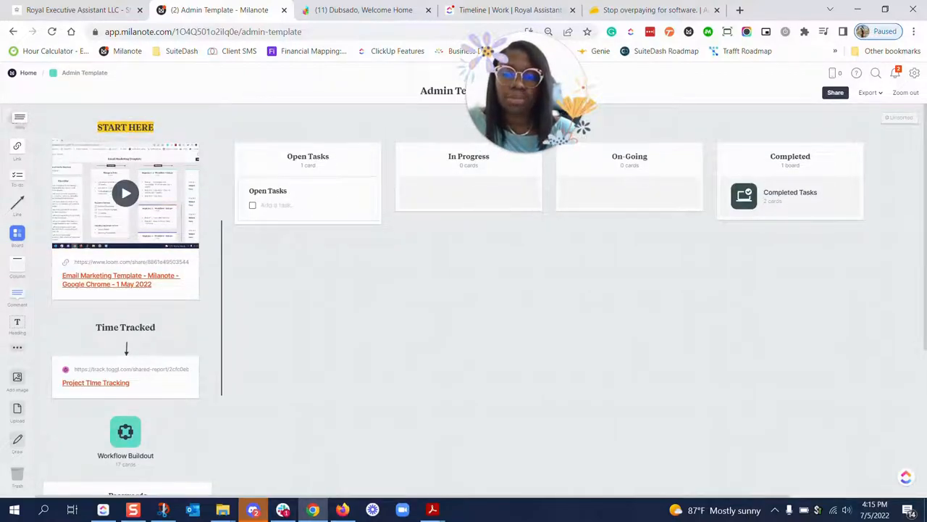
pyautogui.click(469, 192)
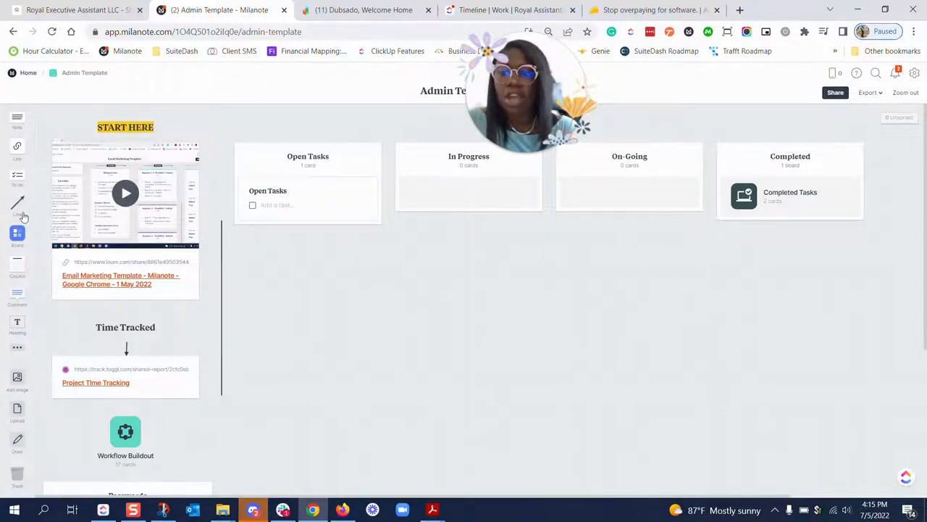
pyautogui.click(18, 351)
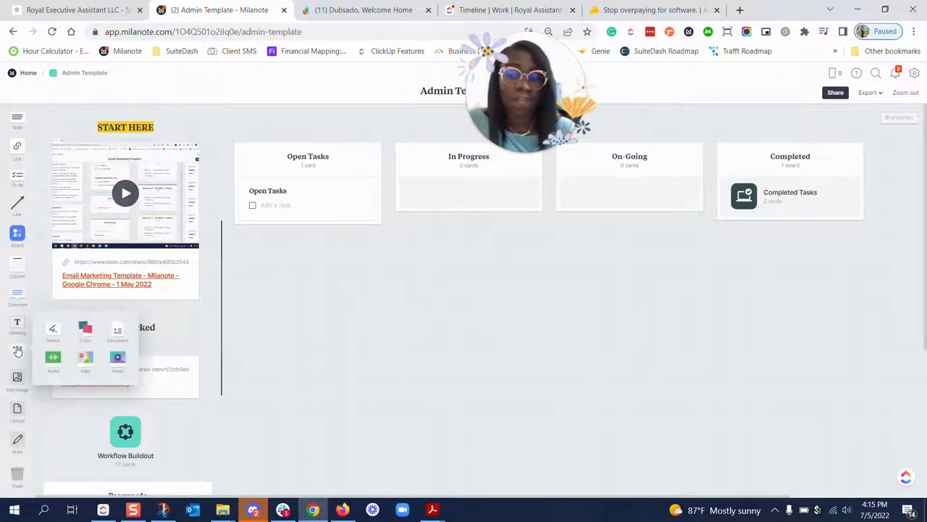
pyautogui.moveTo(661, 440)
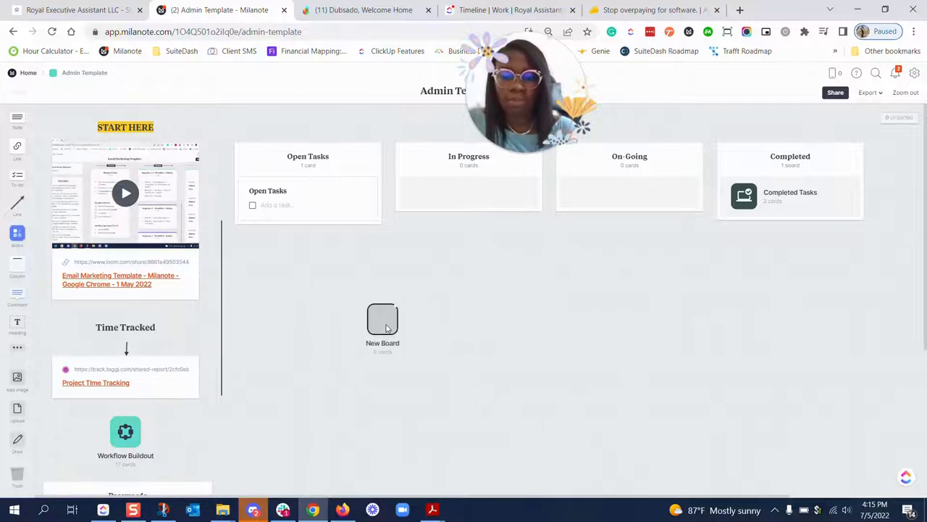
# Step: Open New Board, preview the Project Plan template, then switch to the SuiteDash portal
pyautogui.doubleClick(382, 318)
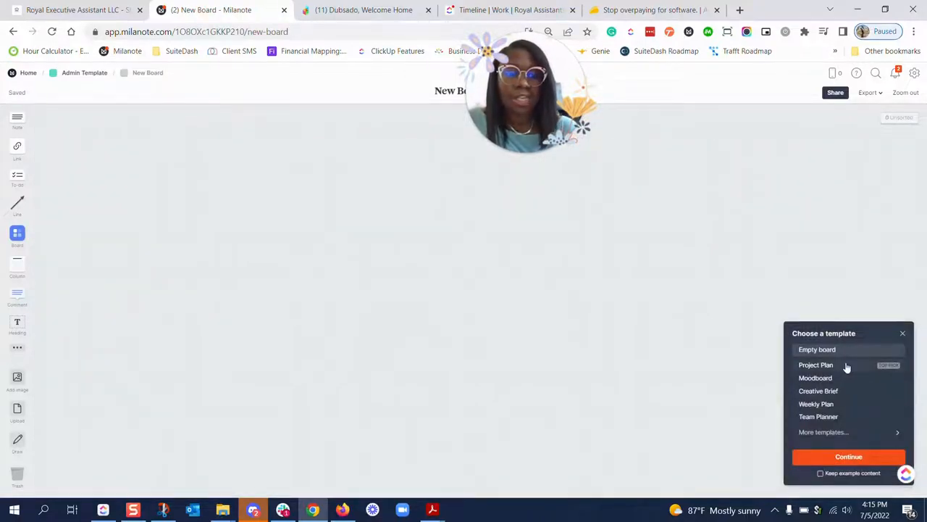
pyautogui.click(815, 365)
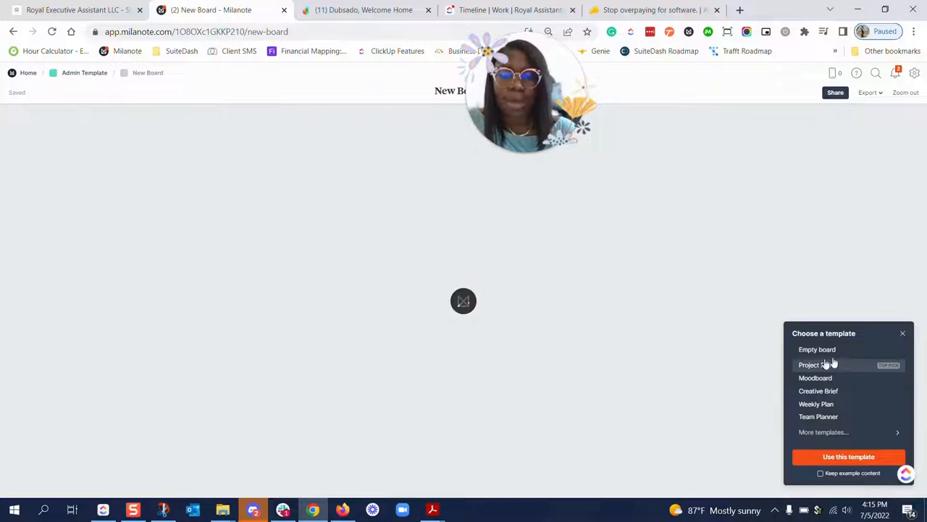
pyautogui.click(815, 365)
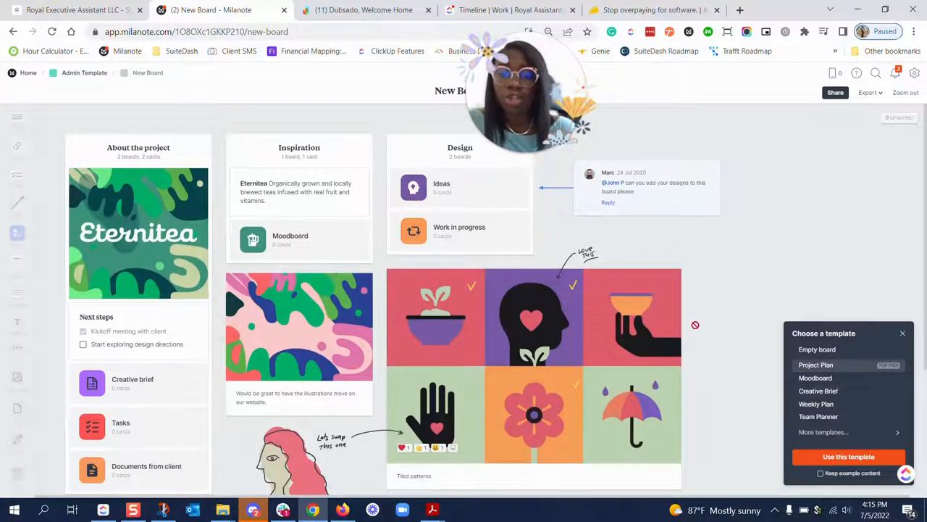
pyautogui.scroll(-3)
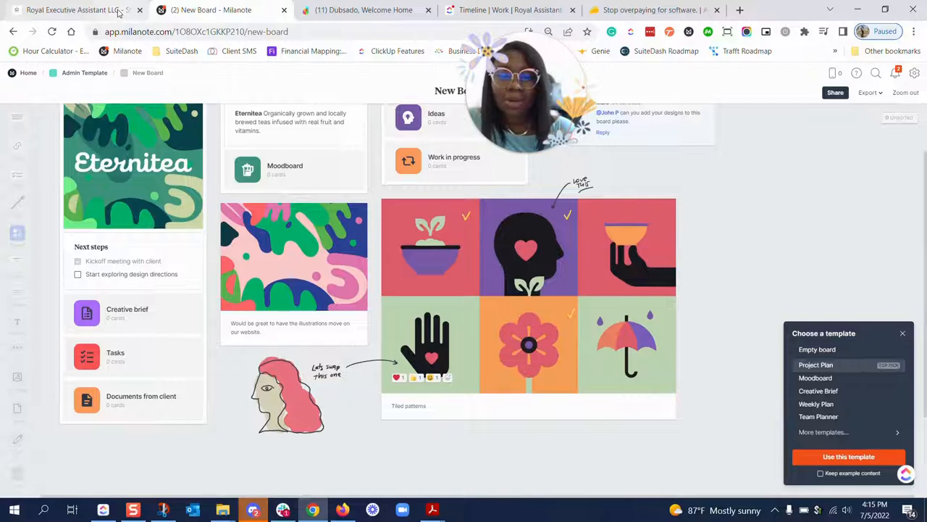
pyautogui.click(73, 10)
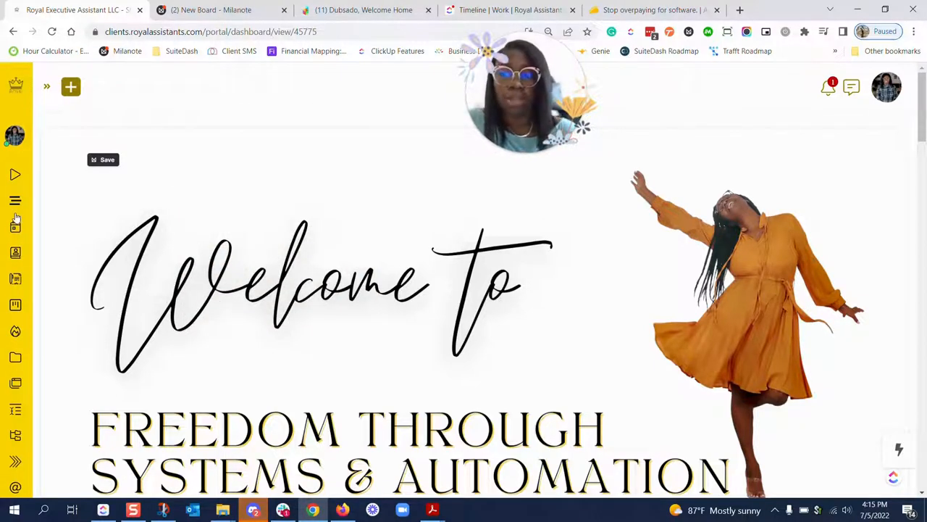
pyautogui.click(47, 86)
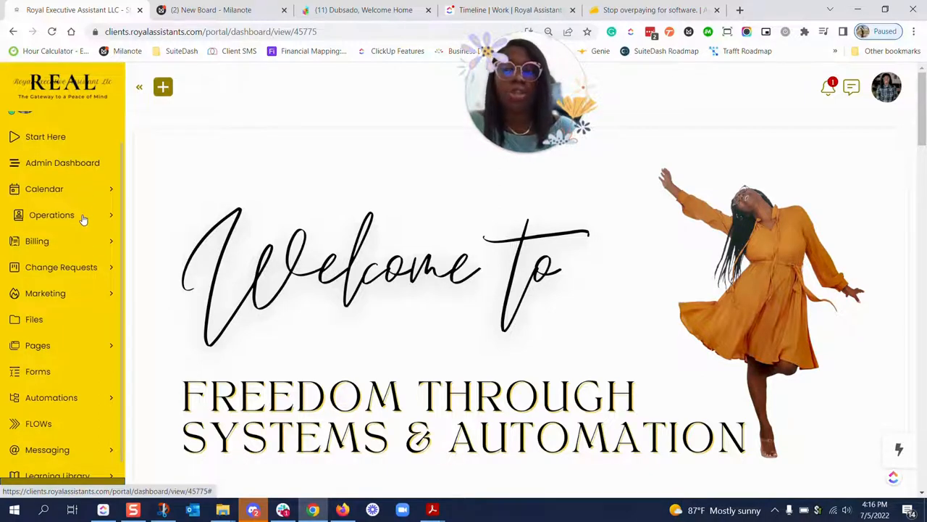
pyautogui.click(51, 214)
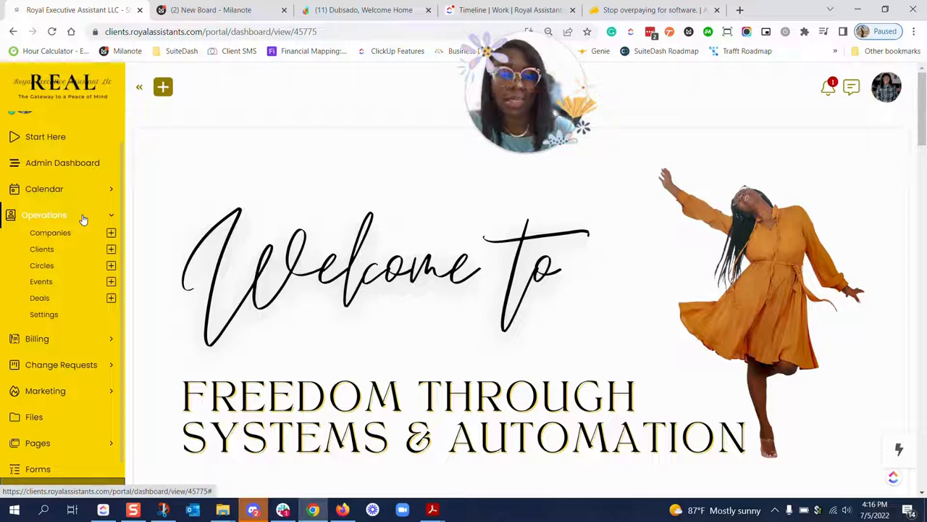
pyautogui.scroll(-3)
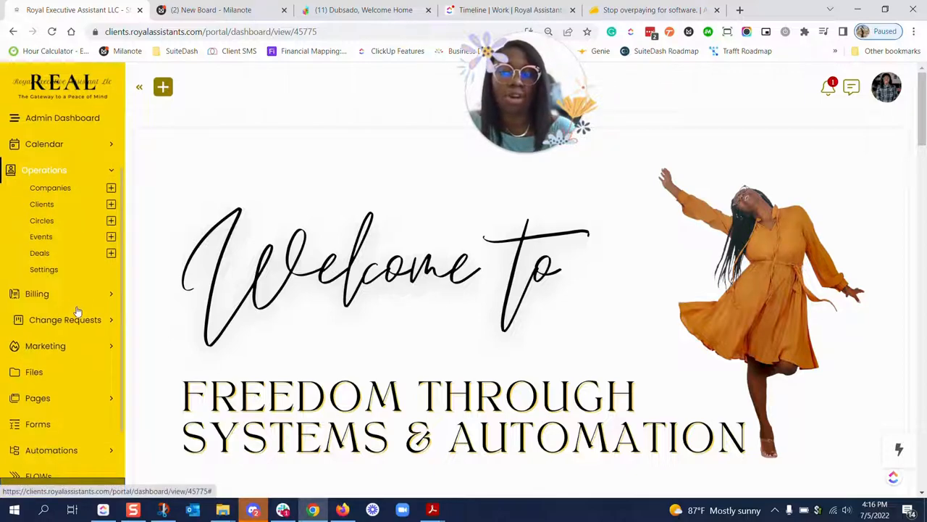
pyautogui.click(37, 293)
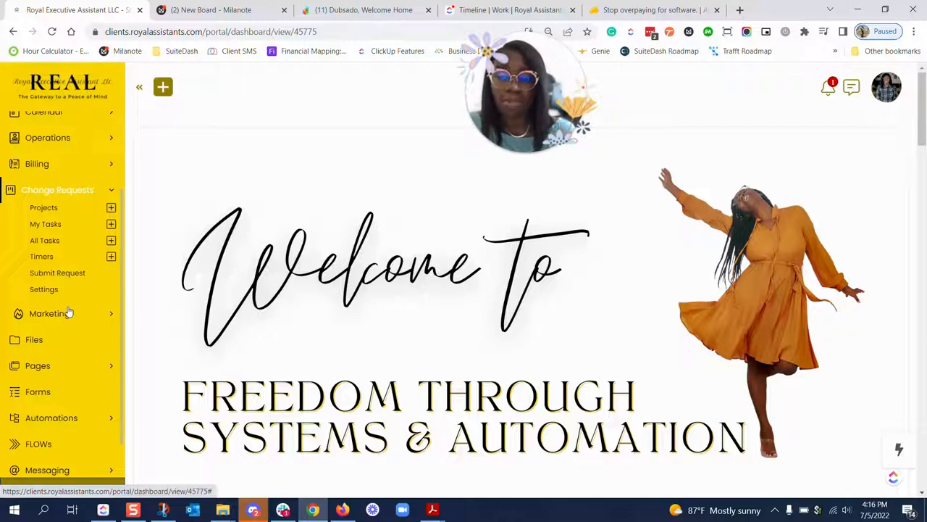
pyautogui.click(47, 313)
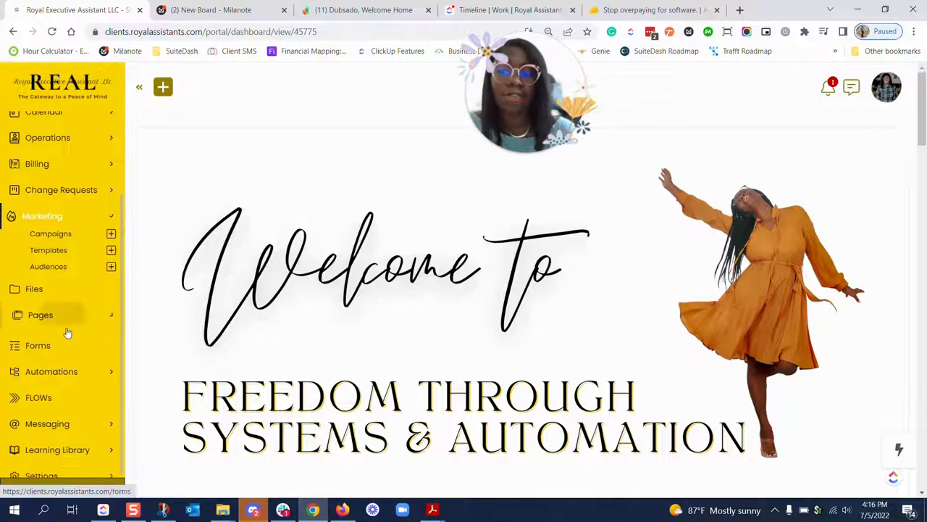
pyautogui.click(139, 87)
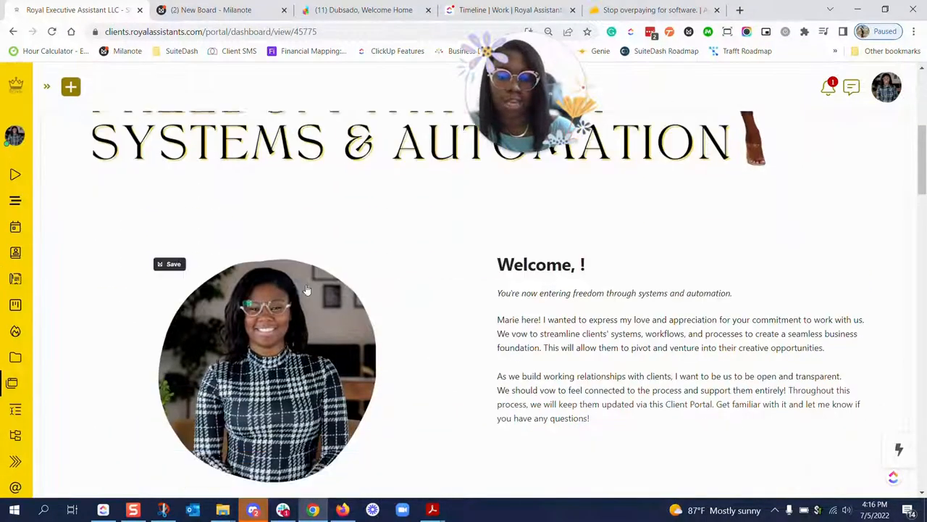
# Step: Scroll the SuiteDash welcome page, expand the sidebar, and open Learning Library products
pyautogui.scroll(-3)
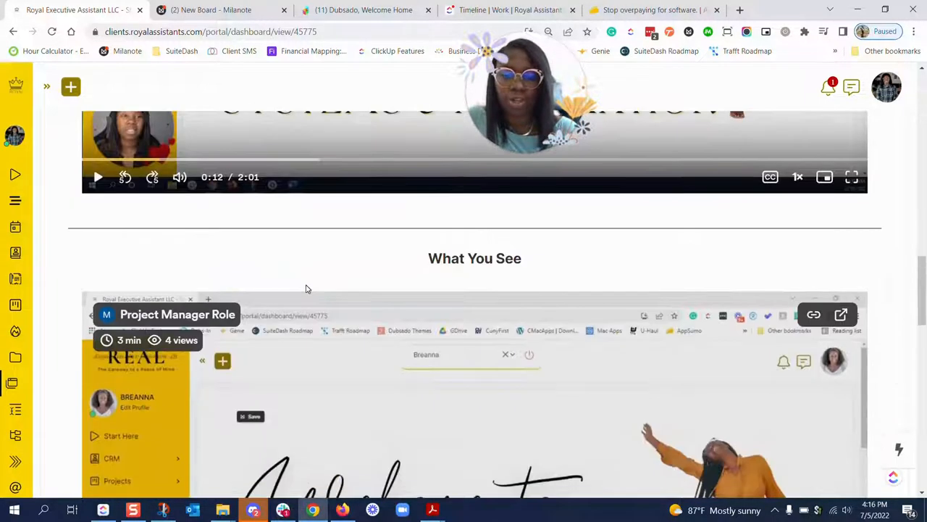
pyautogui.scroll(-3)
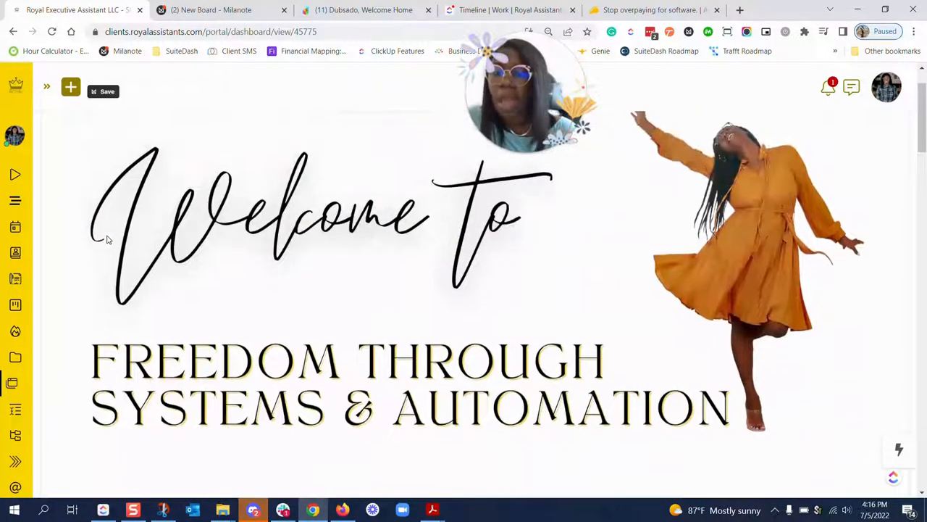
pyautogui.click(46, 86)
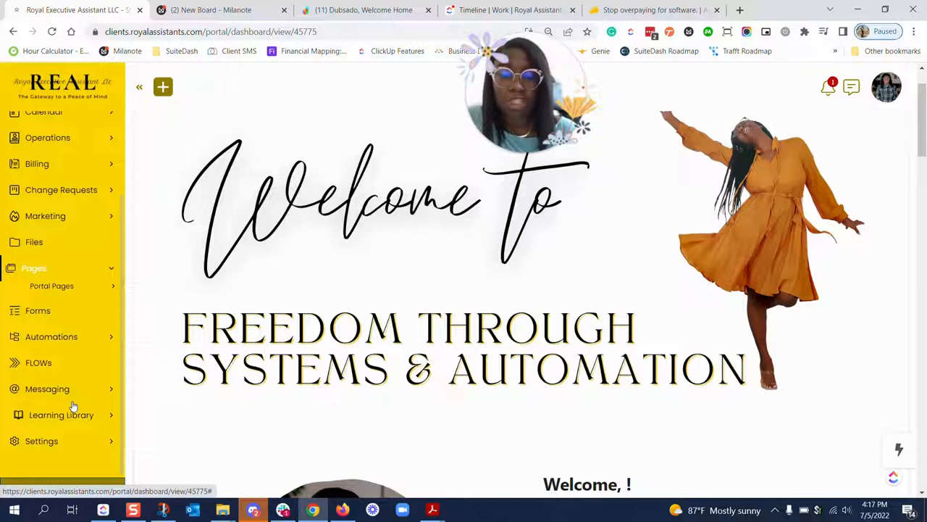
pyautogui.moveTo(92, 439)
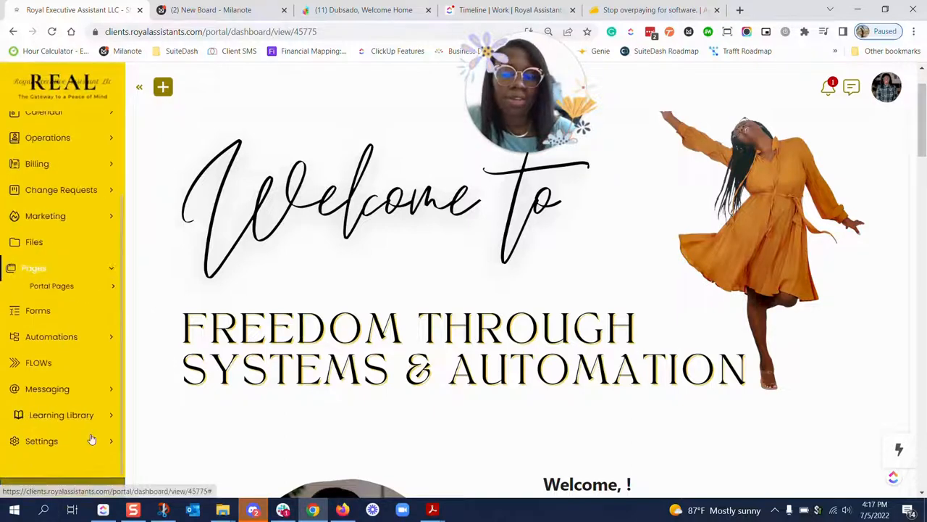
pyautogui.click(60, 415)
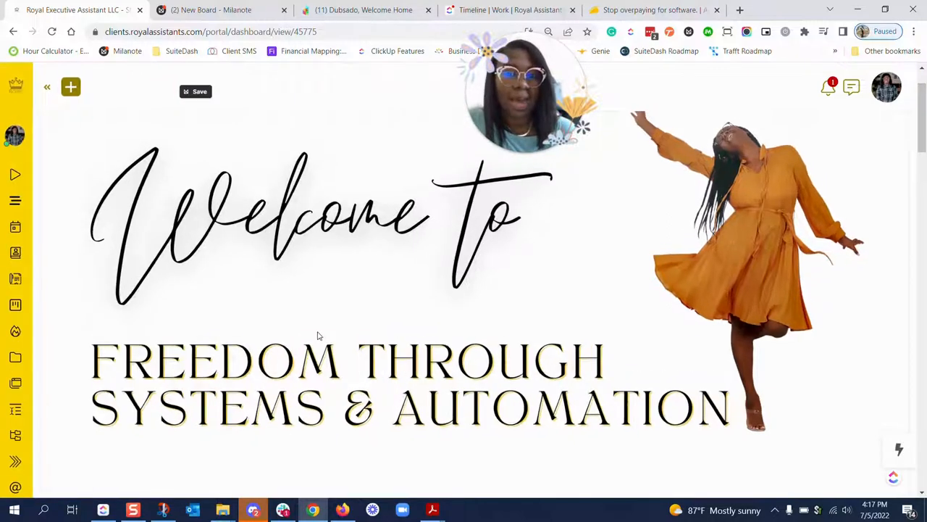
pyautogui.click(46, 86)
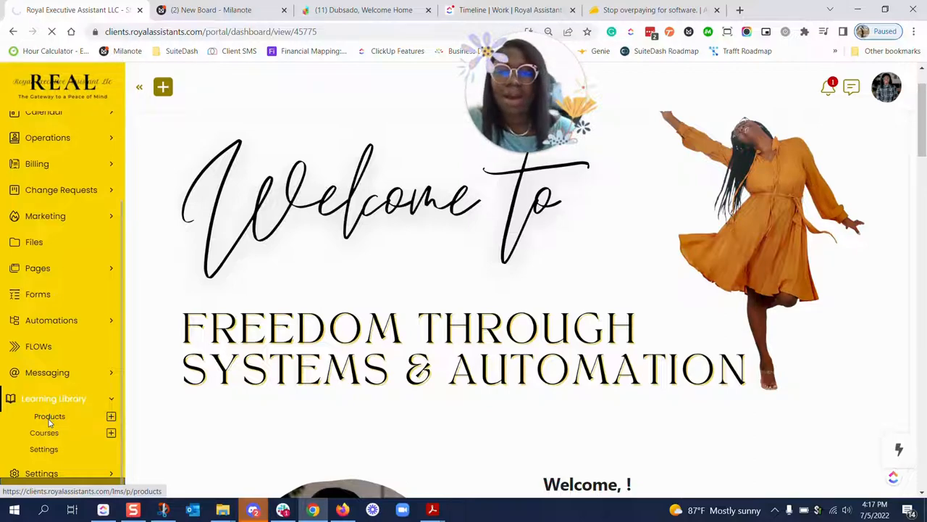
pyautogui.click(49, 416)
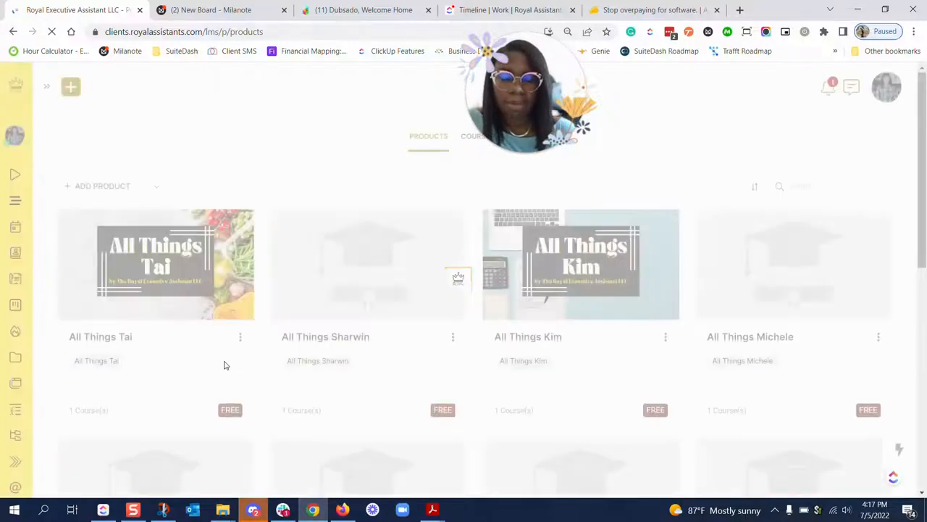
# Step: Open All Things Royal Assistants and manage its All Things SuiteDash module's 14 lessons
pyautogui.scroll(-3)
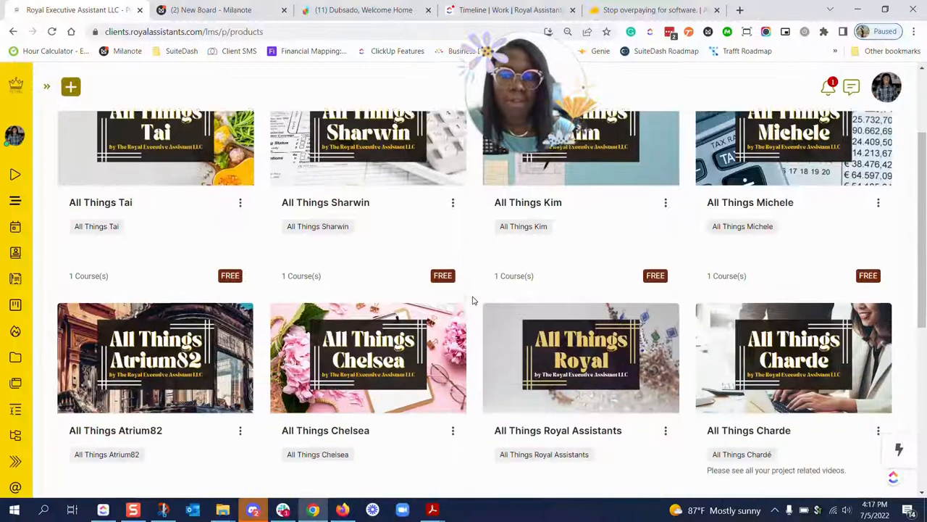
pyautogui.scroll(-3)
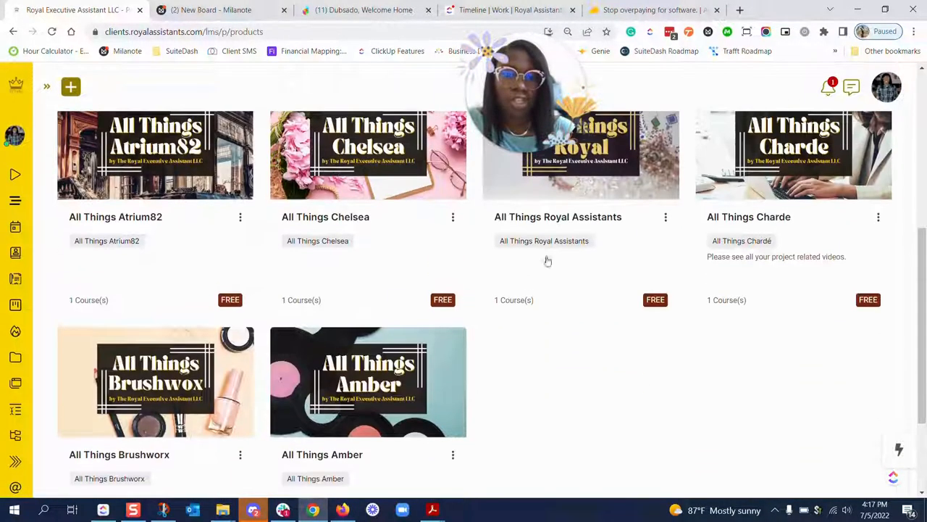
pyautogui.click(581, 156)
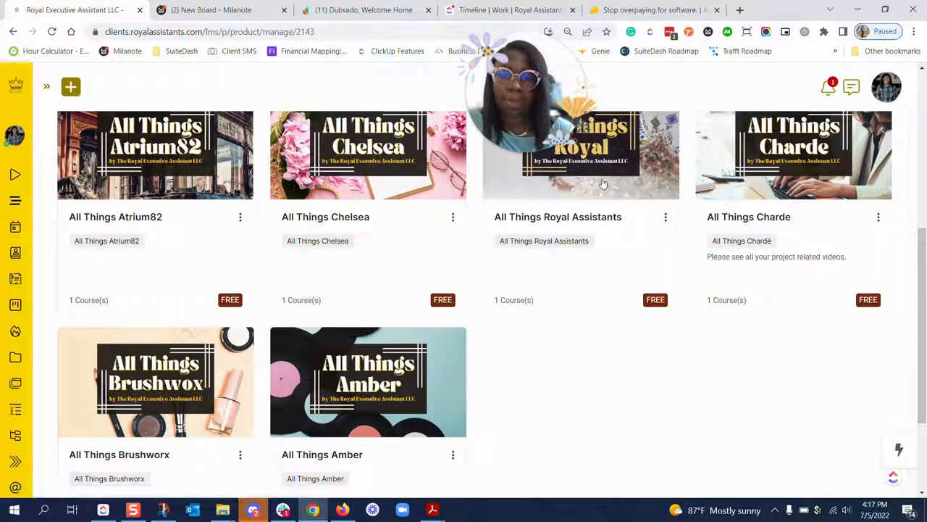
pyautogui.click(580, 155)
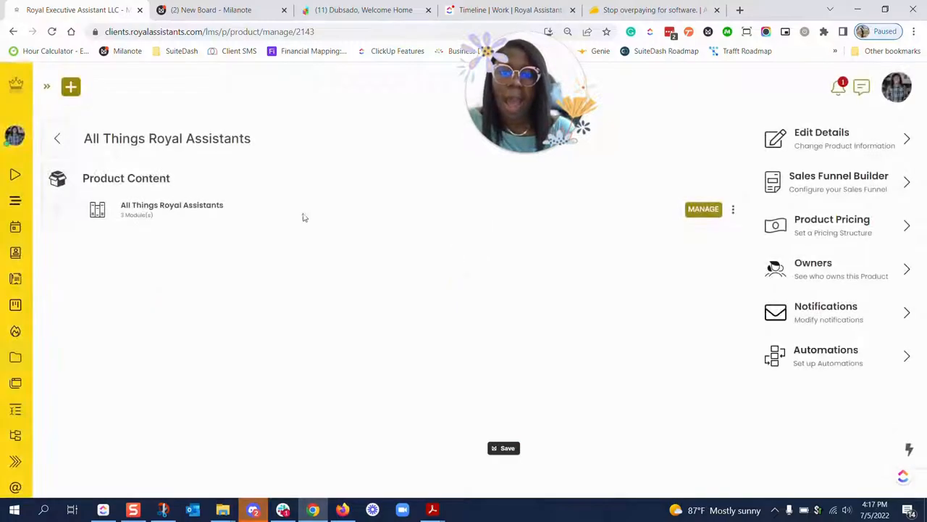
pyautogui.moveTo(702, 209)
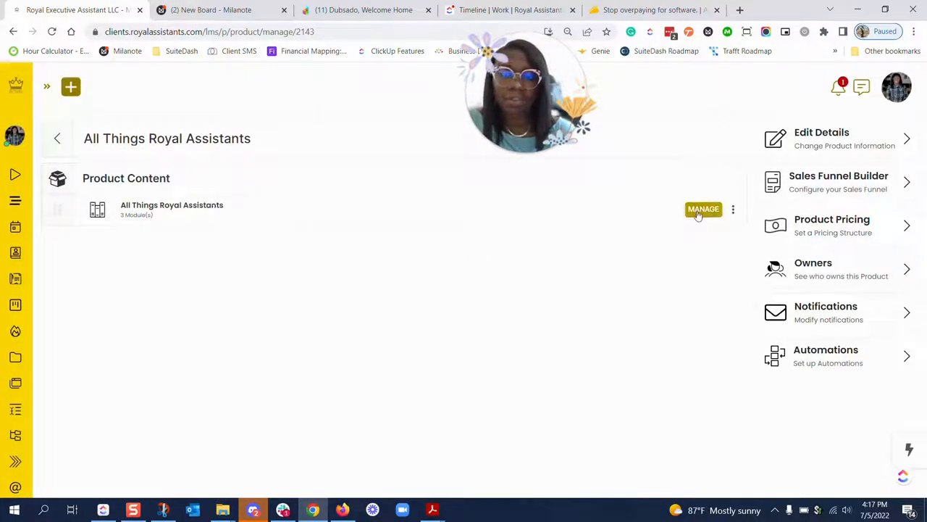
pyautogui.click(702, 209)
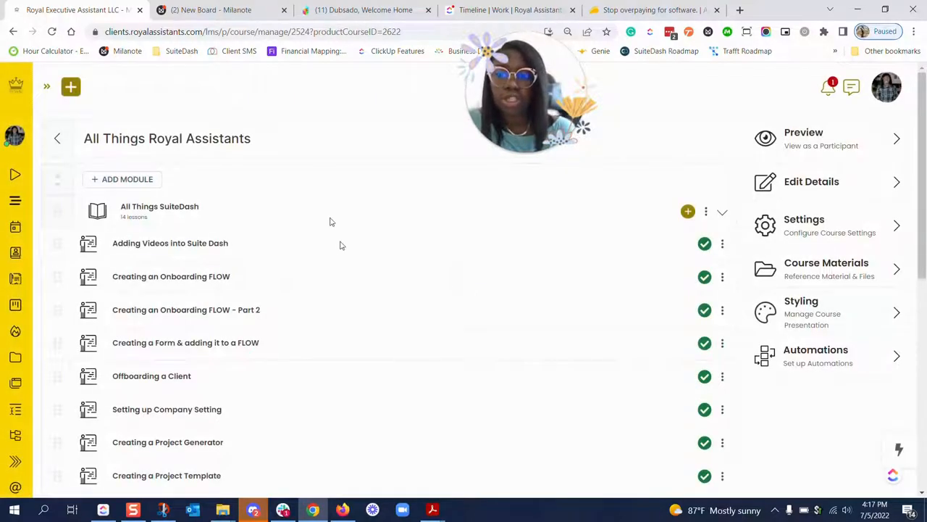
# Step: Expand and collapse SuiteDash's navigation menu, then switch to AppSumo's Breeze deal homepage
pyautogui.scroll(-3)
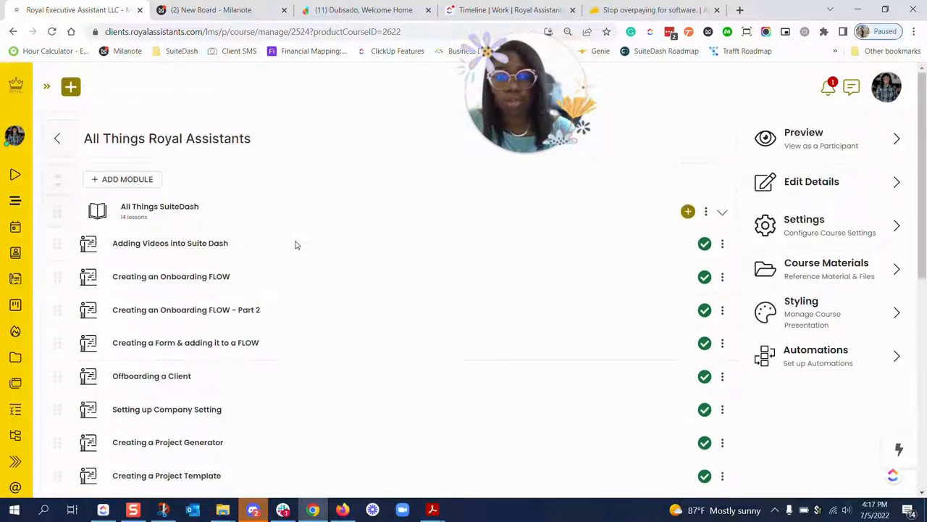
pyautogui.moveTo(282, 259)
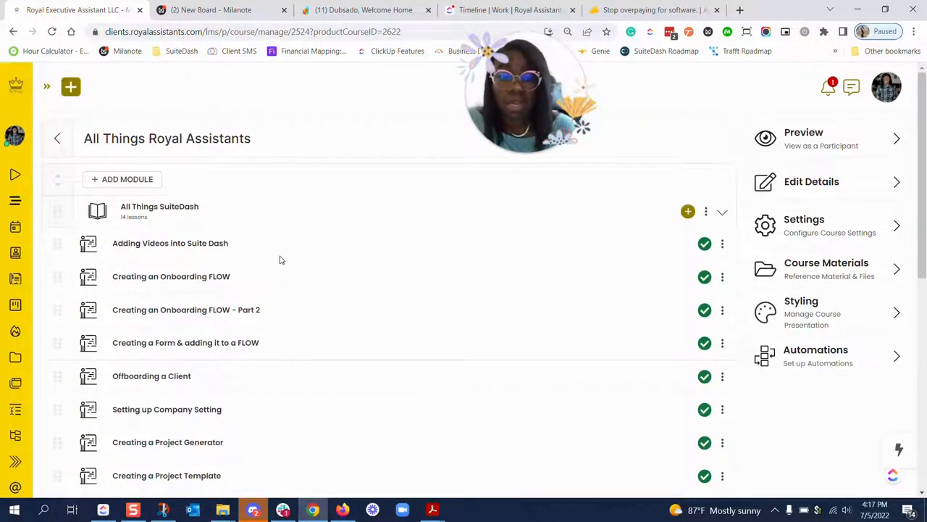
pyautogui.moveTo(33, 290)
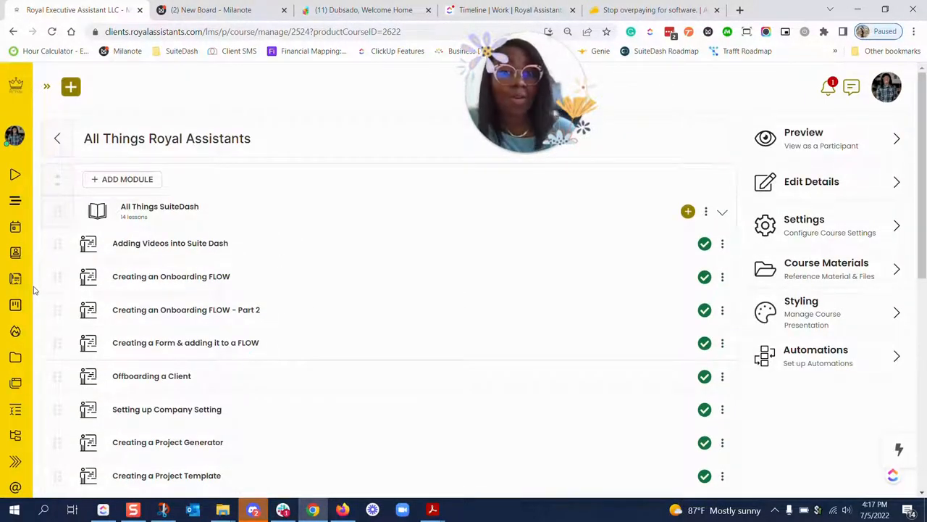
pyautogui.click(46, 86)
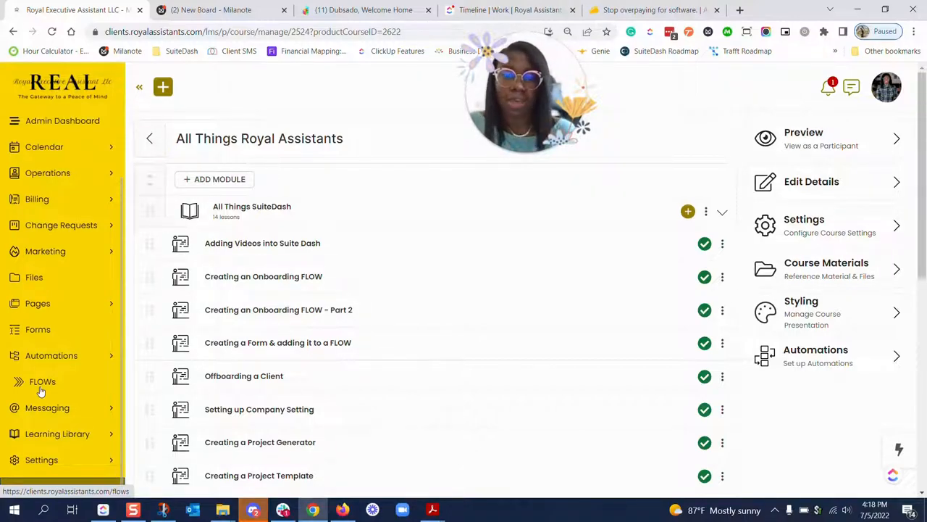
pyautogui.click(139, 87)
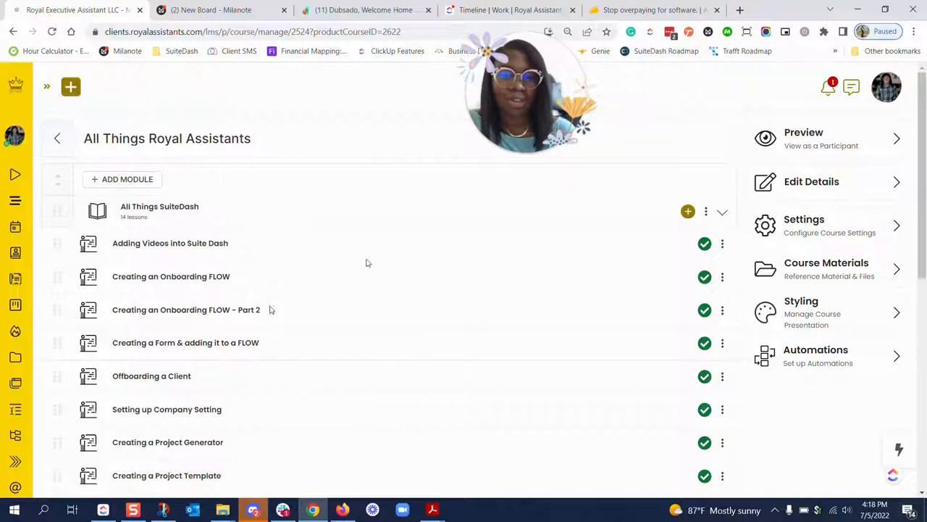
pyautogui.click(648, 10)
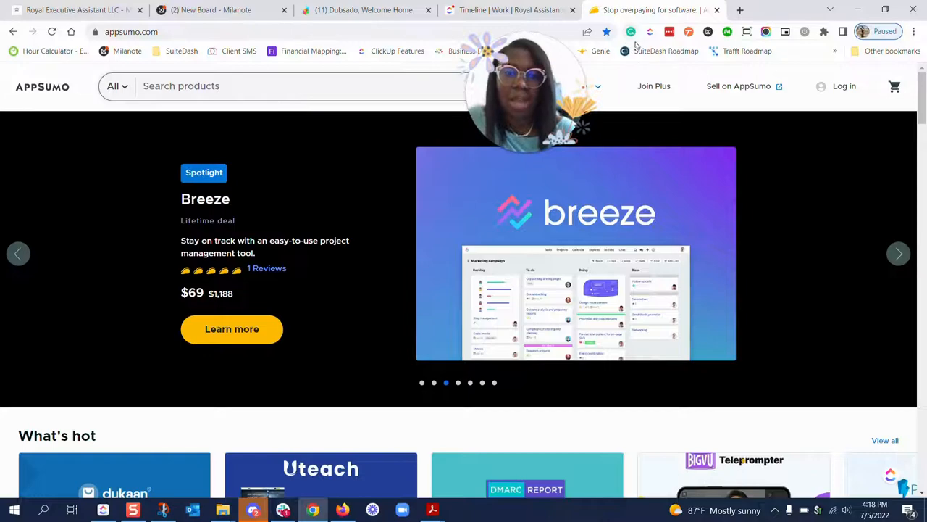
# Step: Open AppSumo's Browse all products page and scroll through the 3,074 lifetime deals
pyautogui.click(573, 86)
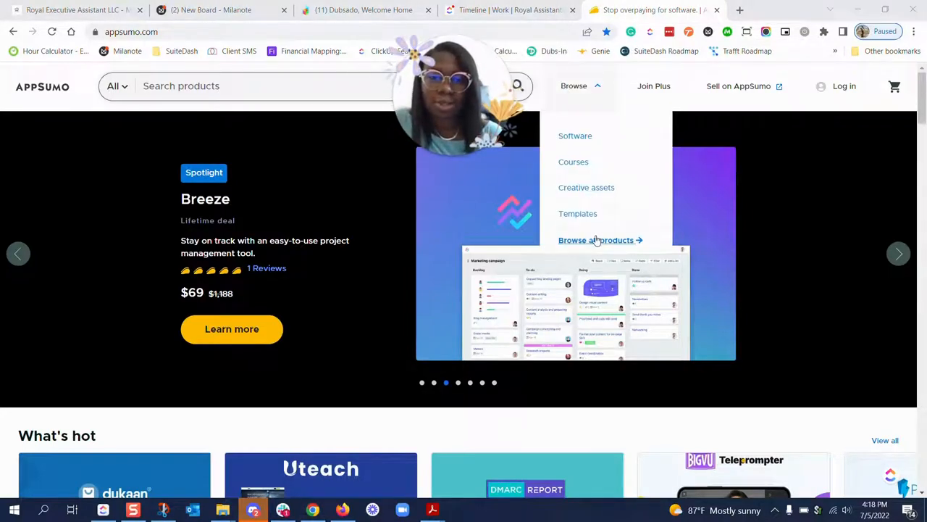
pyautogui.click(596, 240)
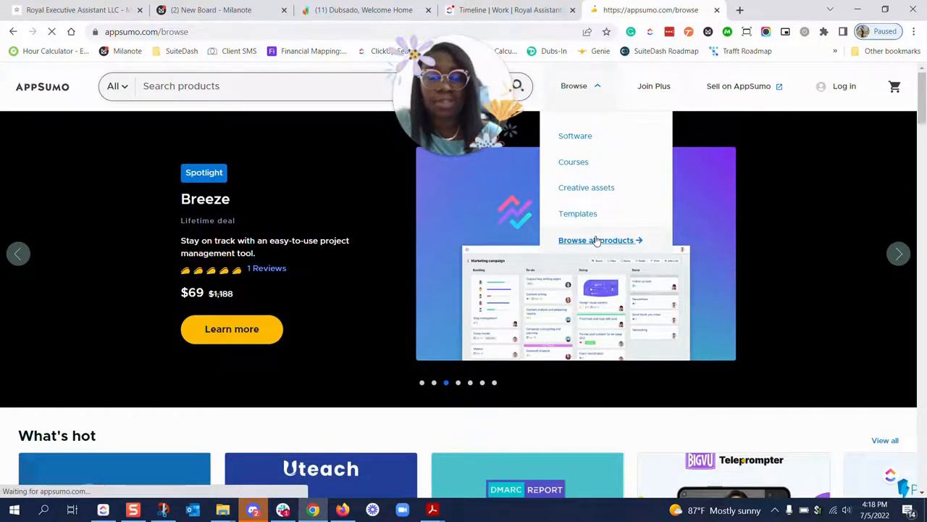
pyautogui.click(596, 240)
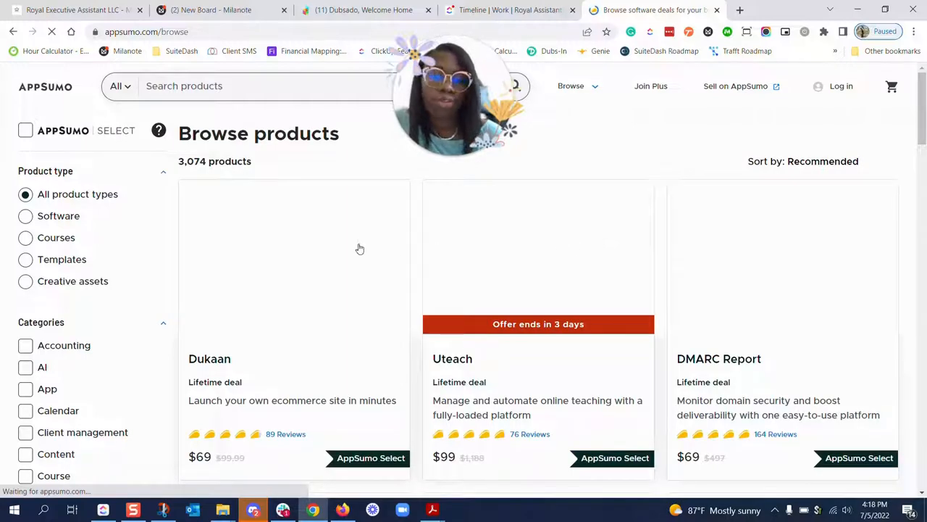
pyautogui.moveTo(550, 347)
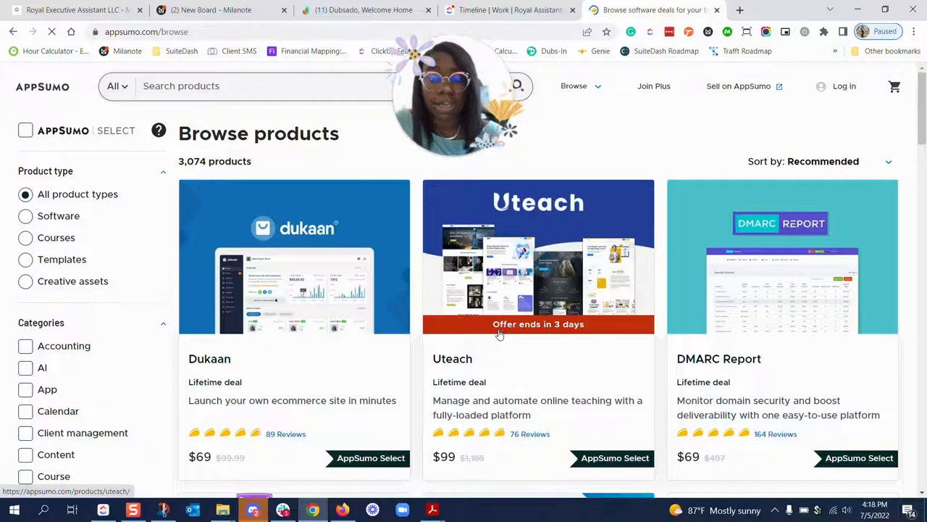
pyautogui.scroll(-3)
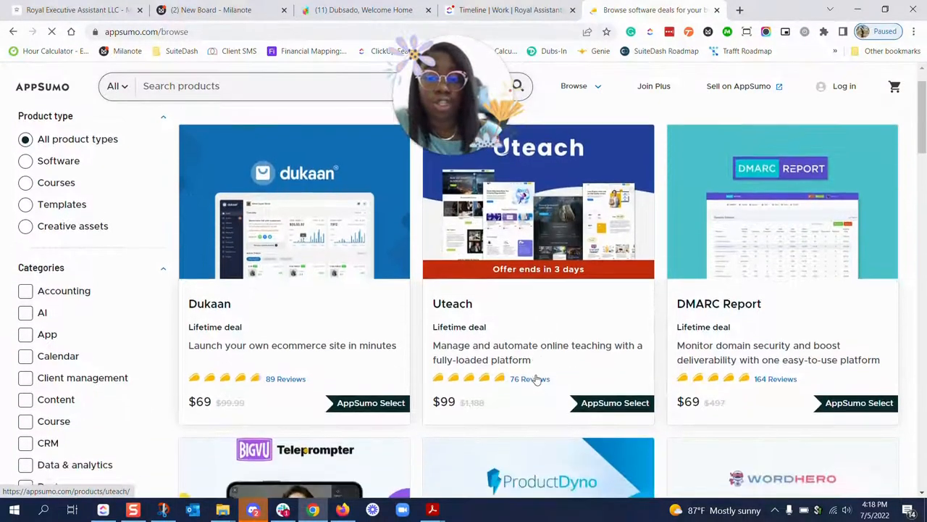
pyautogui.scroll(-3)
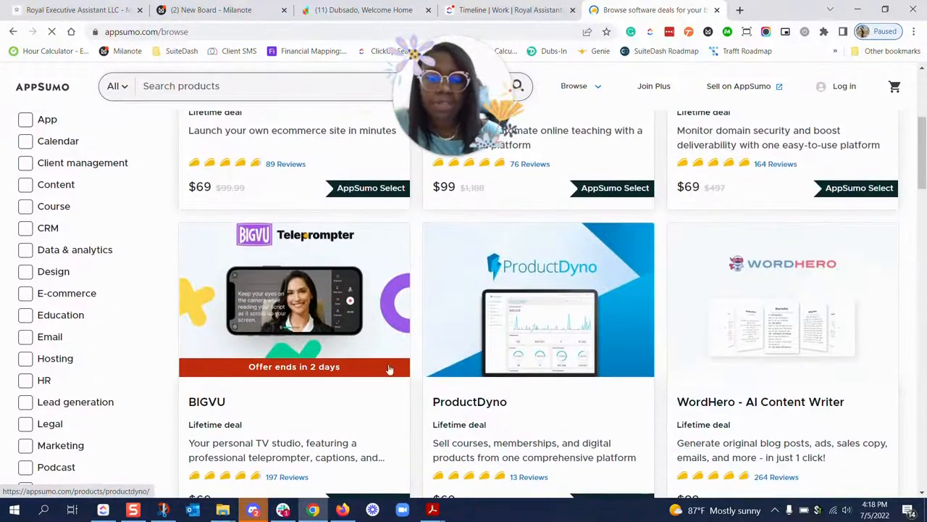
pyautogui.scroll(-3)
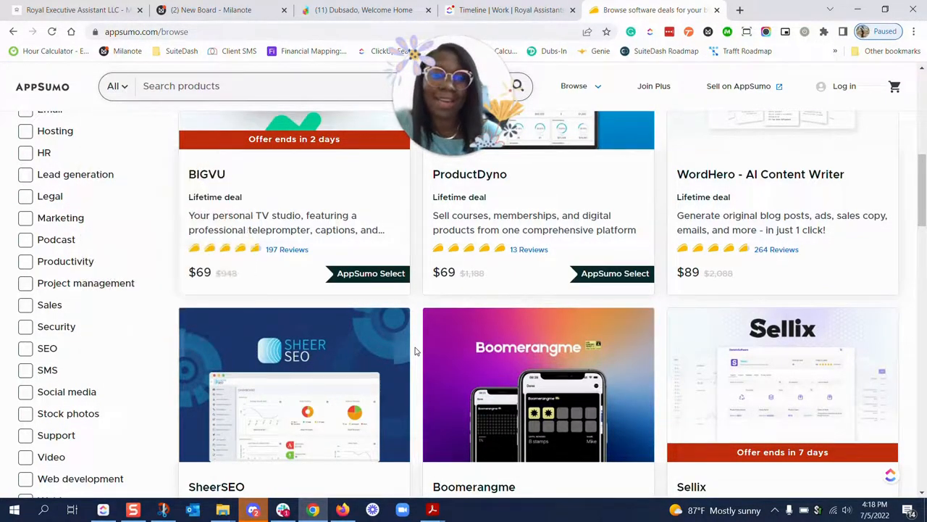
pyautogui.scroll(-3)
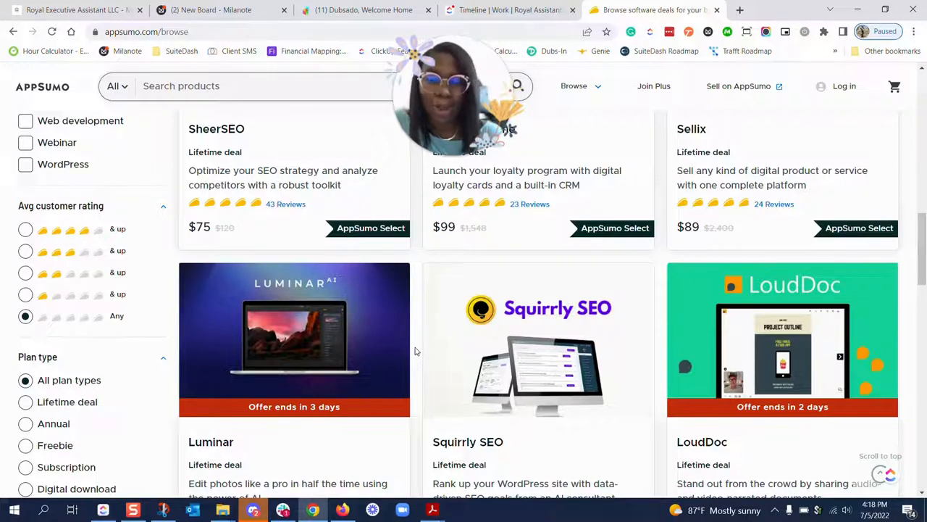
pyautogui.moveTo(419, 369)
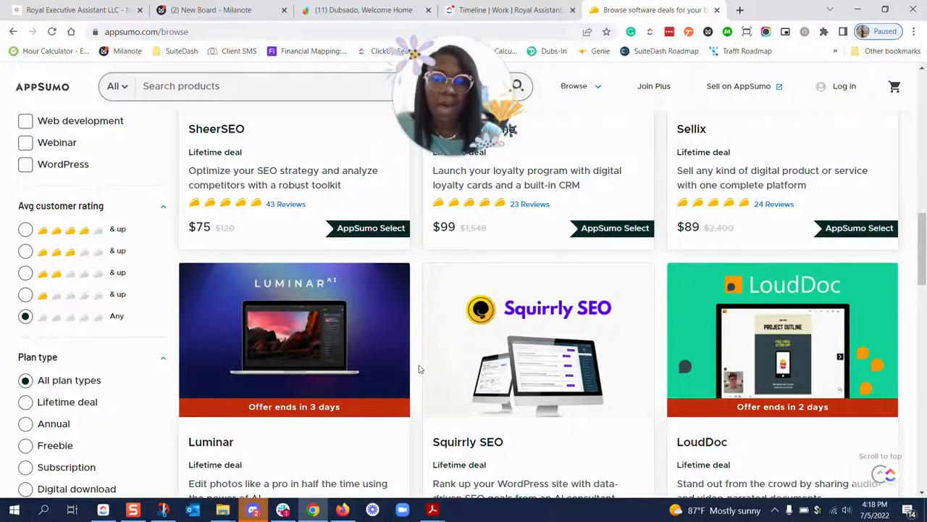